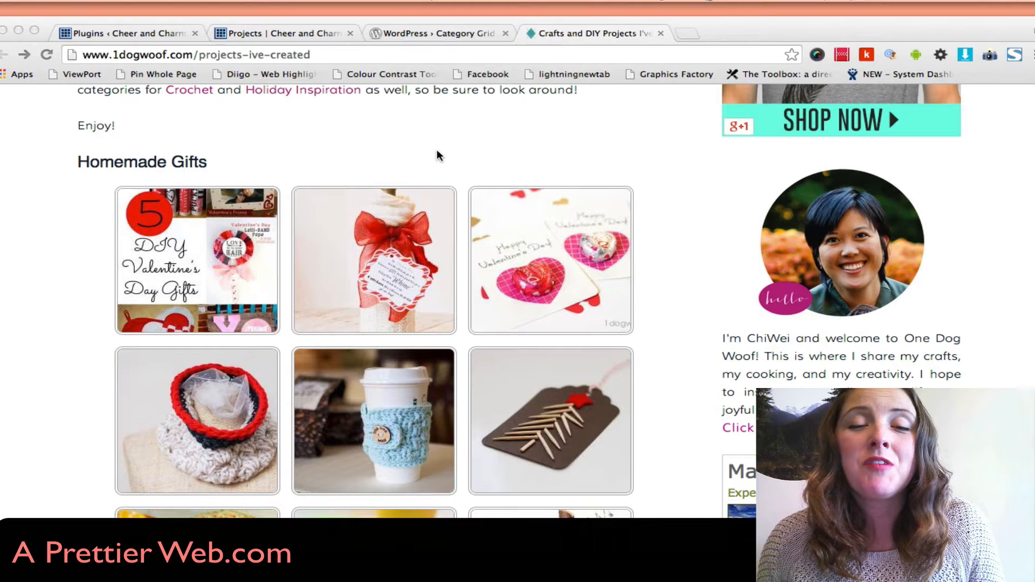
mouse_move(362, 155)
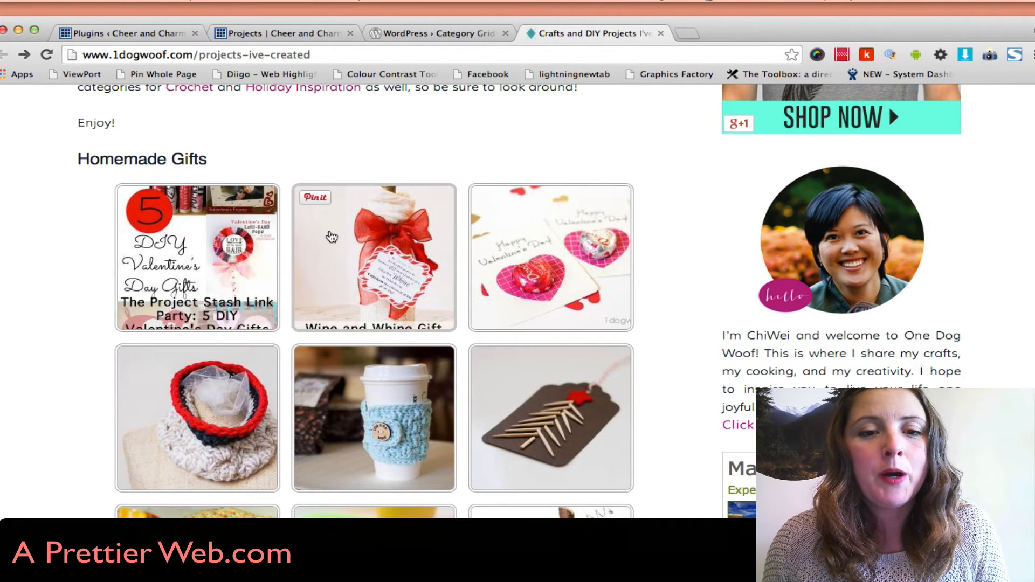
mouse_move(489, 250)
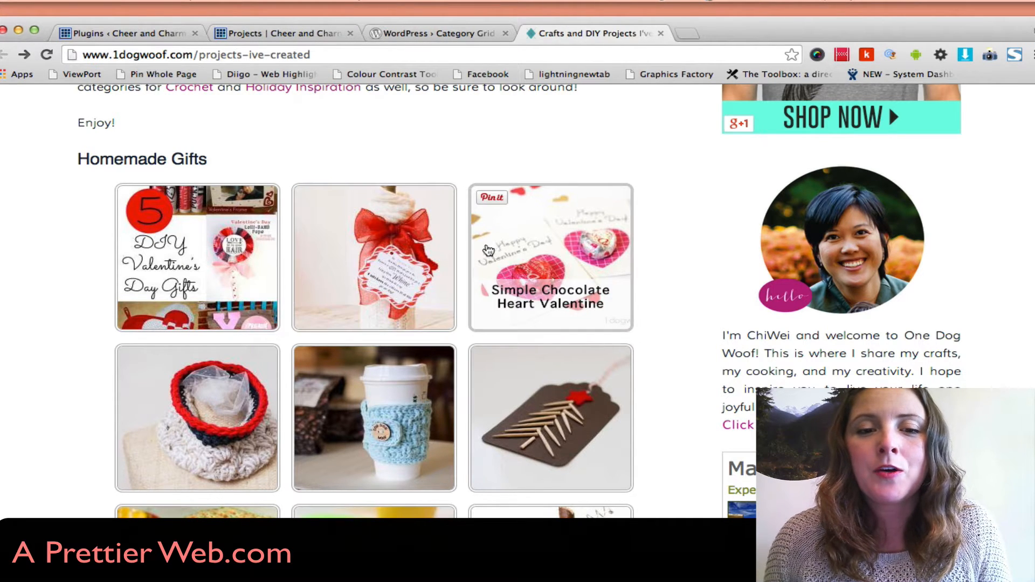
Browse down the Homemade Gifts project grid toward the Mike Wazowski felt coasters thumbnail
scroll(down, 3)
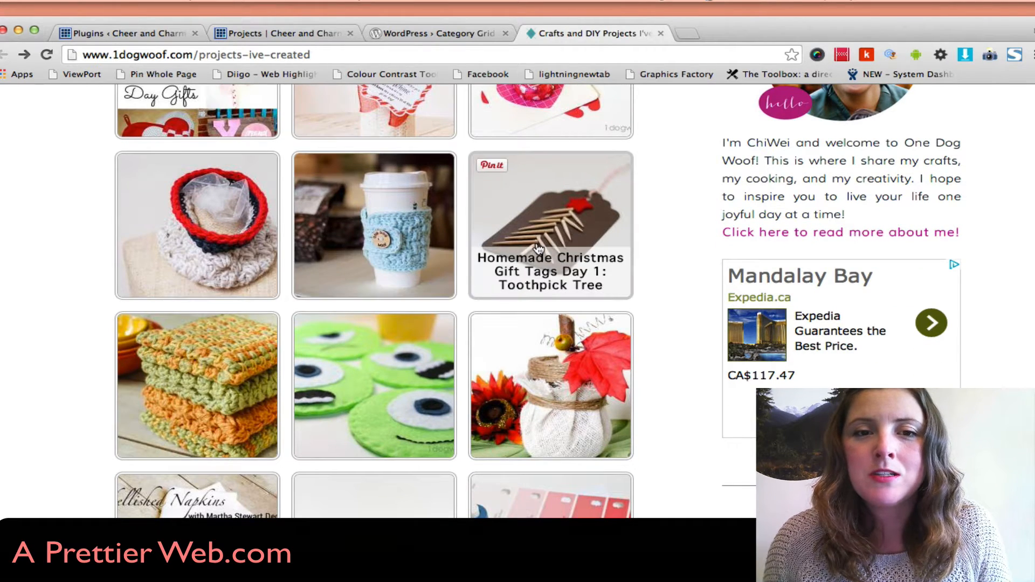
scroll(down, 3)
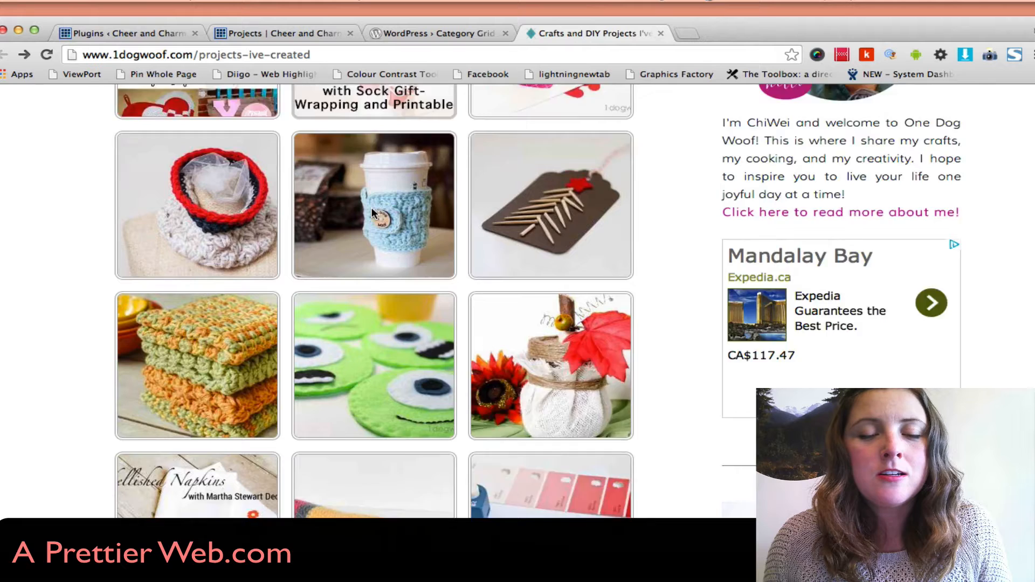
scroll(down, 3)
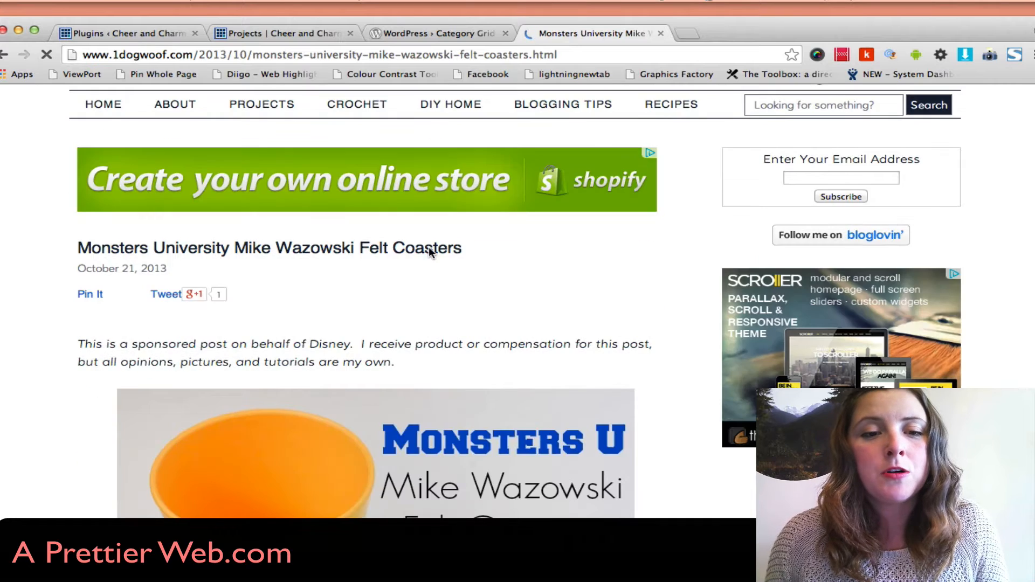
scroll(down, 3)
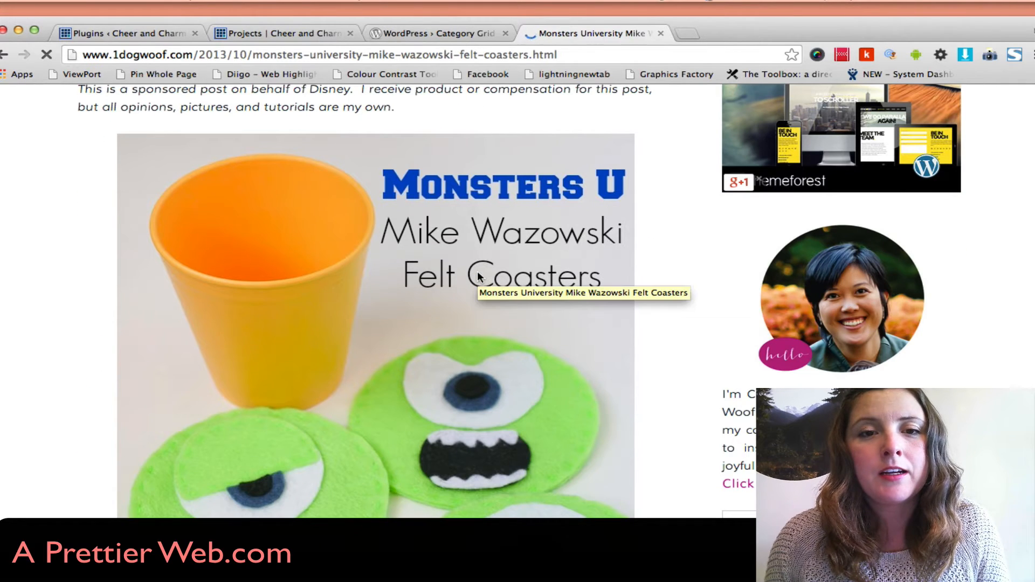
Switch to the Category Grid View Gallery page in the WordPress.org Plugin Directory
click(436, 32)
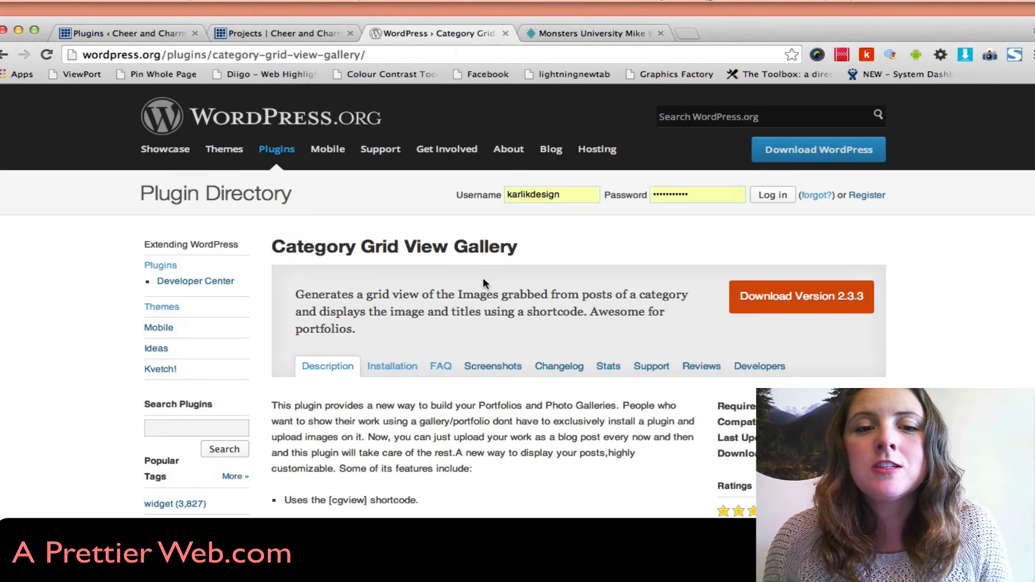
mouse_move(604, 266)
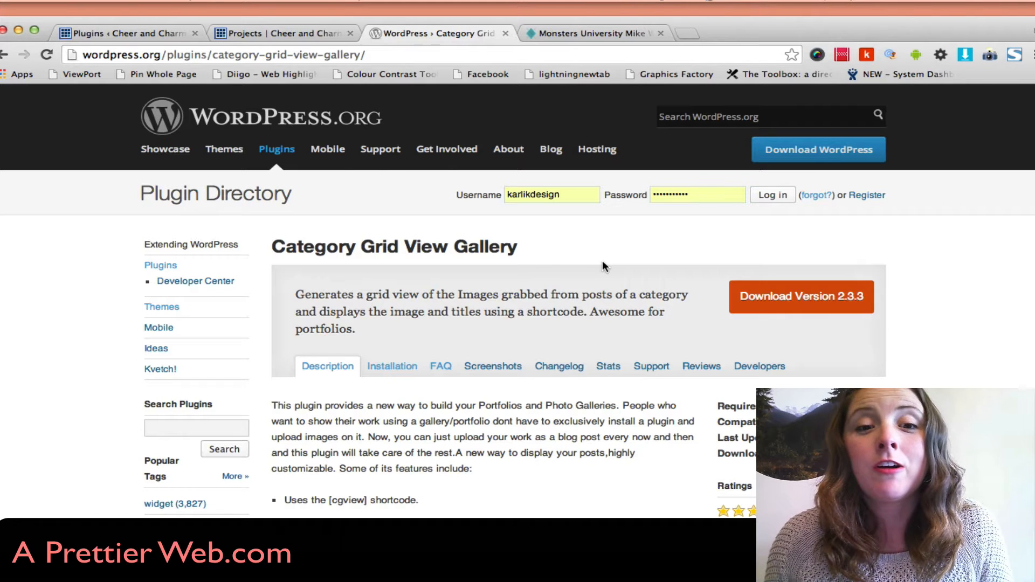
mouse_move(371, 169)
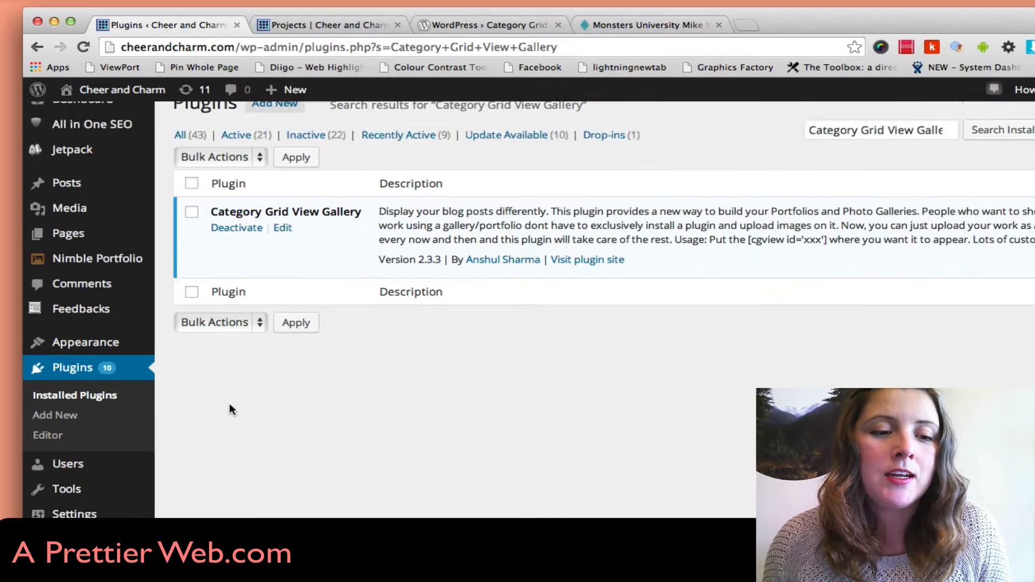
Go to Settings > Category Grid View Gallery and browse its thumbnail, theme and lightbox options
click(74, 442)
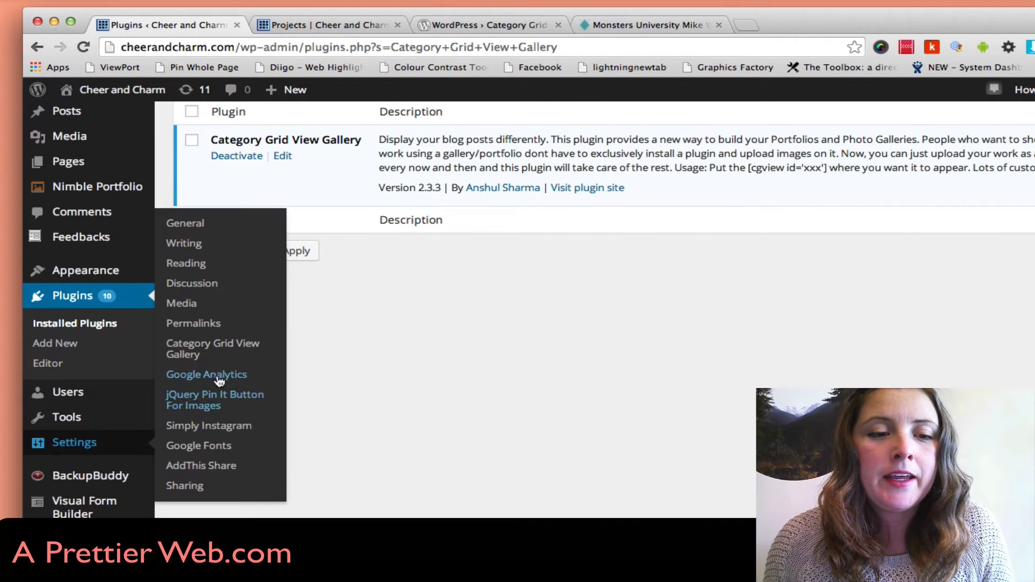
mouse_move(197, 355)
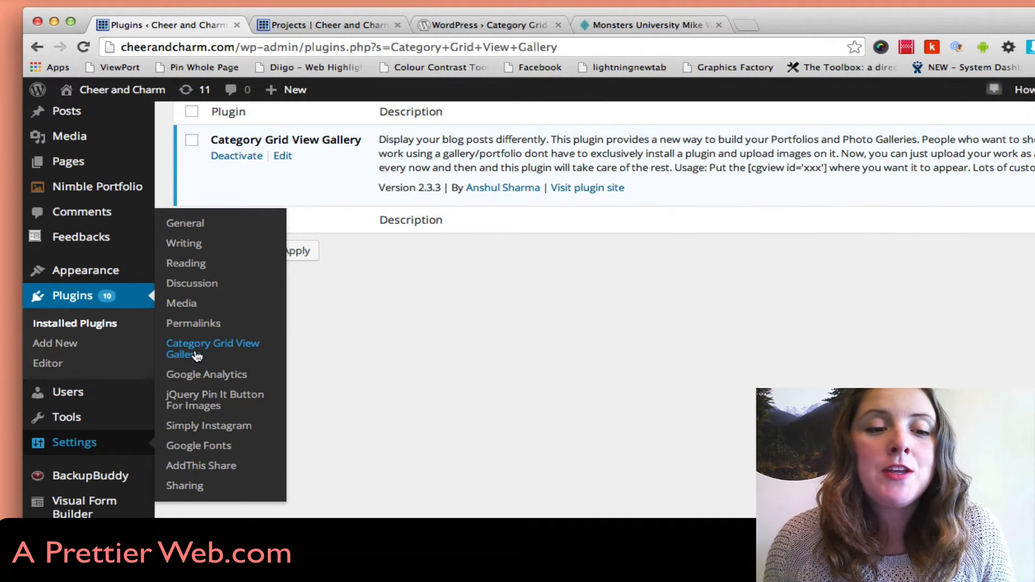
click(212, 348)
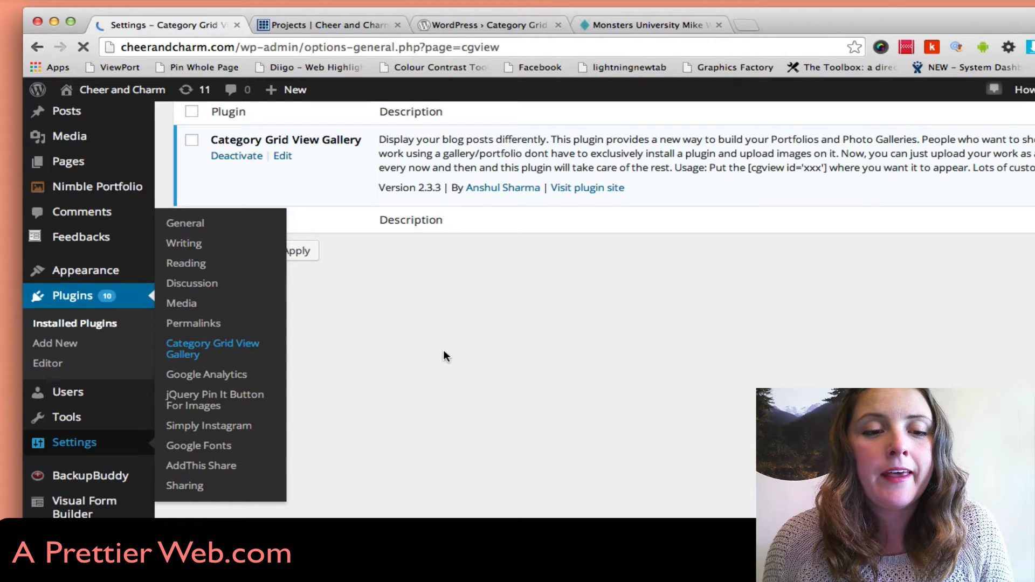
click(212, 349)
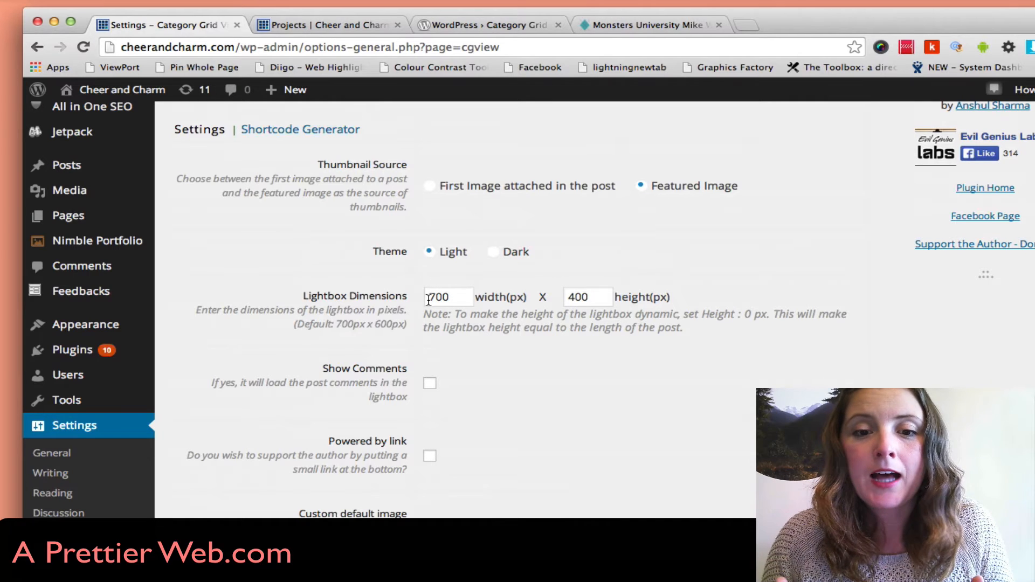
scroll(down, 3)
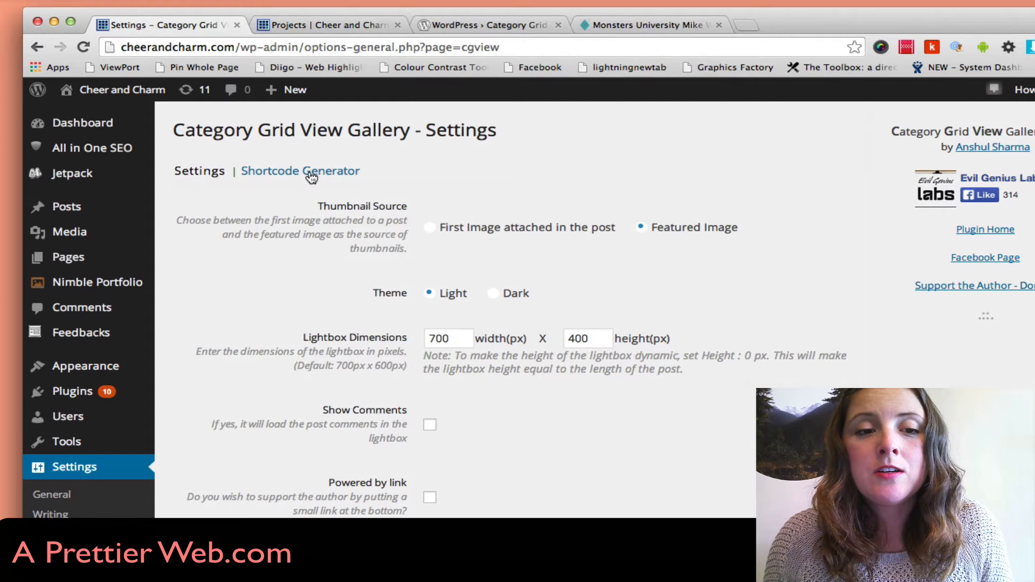
In the Shortcode Generator, set category name 'projects' and thumbnail size 200 x 200
click(309, 171)
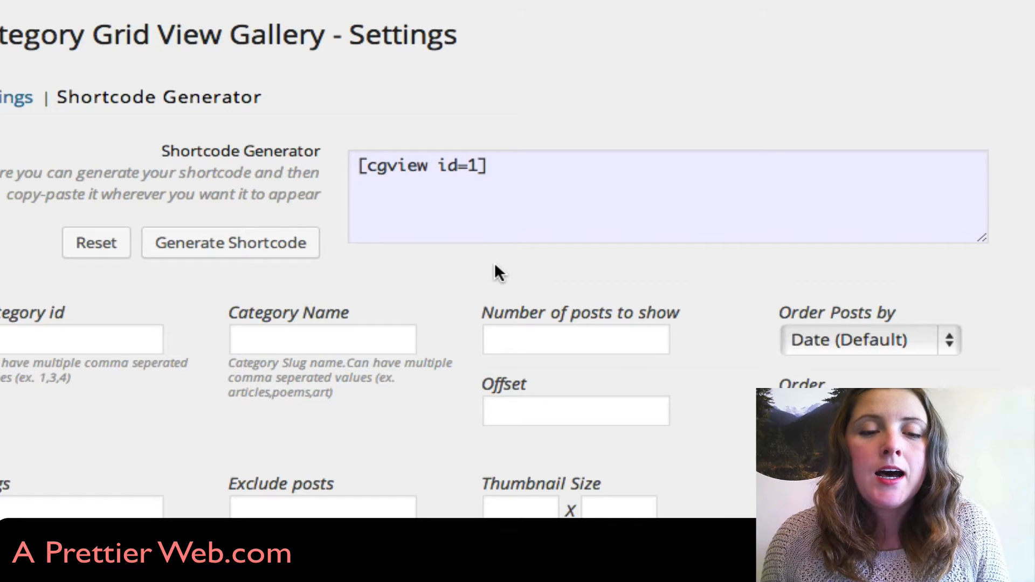
click(323, 338)
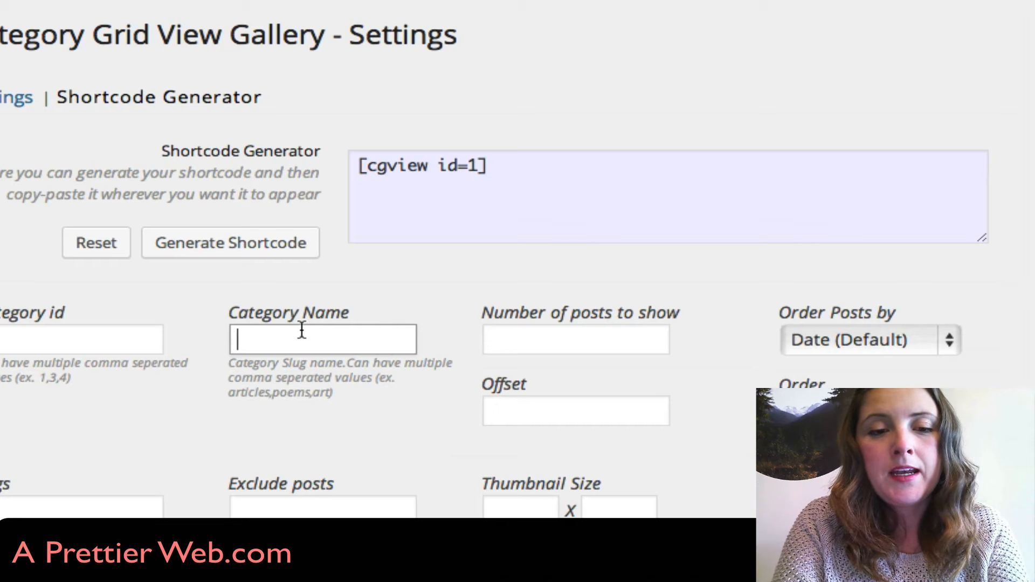
text(projects)
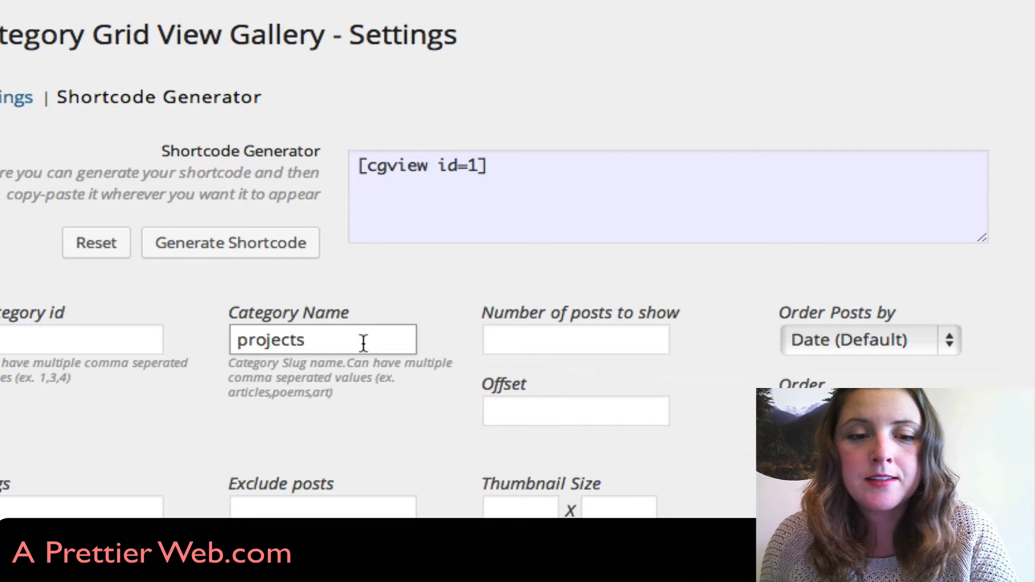
scroll(down, 3)
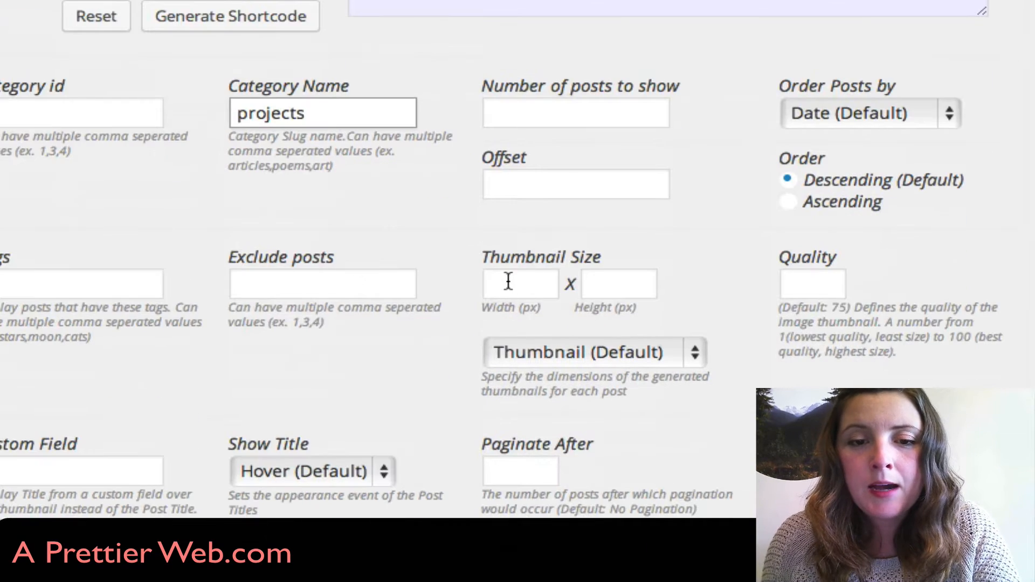
text(200)
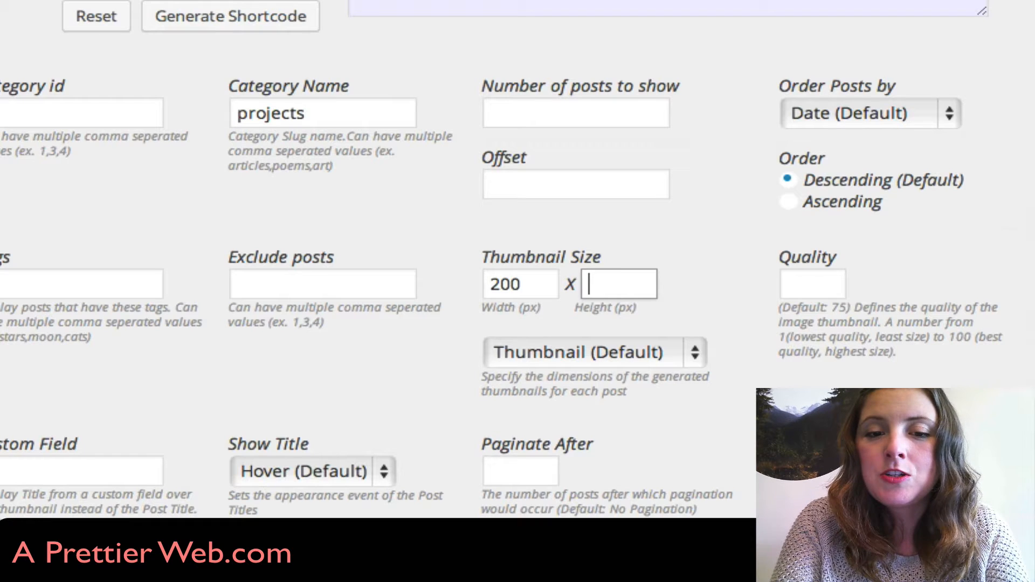
text(200)
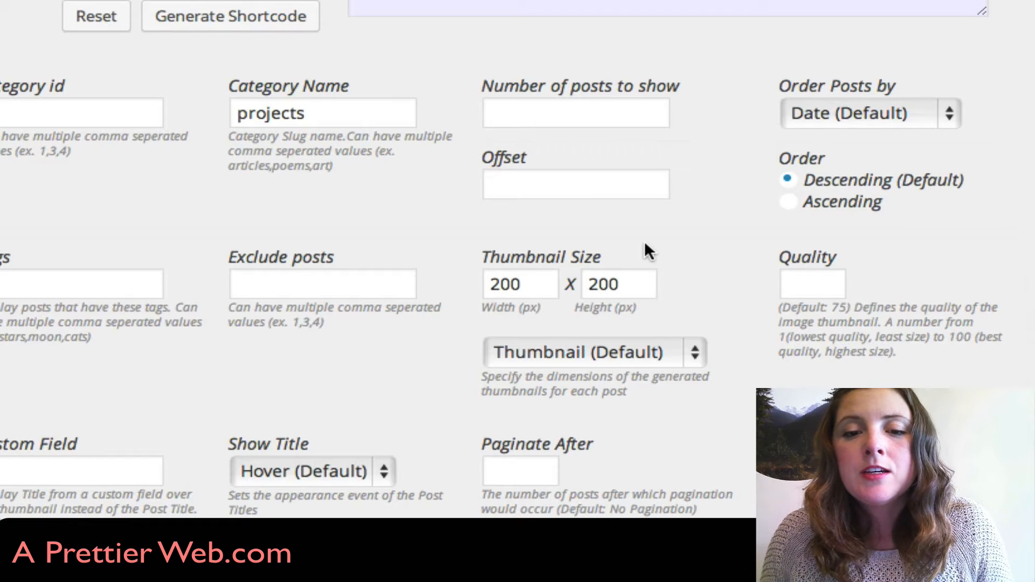
mouse_move(586, 356)
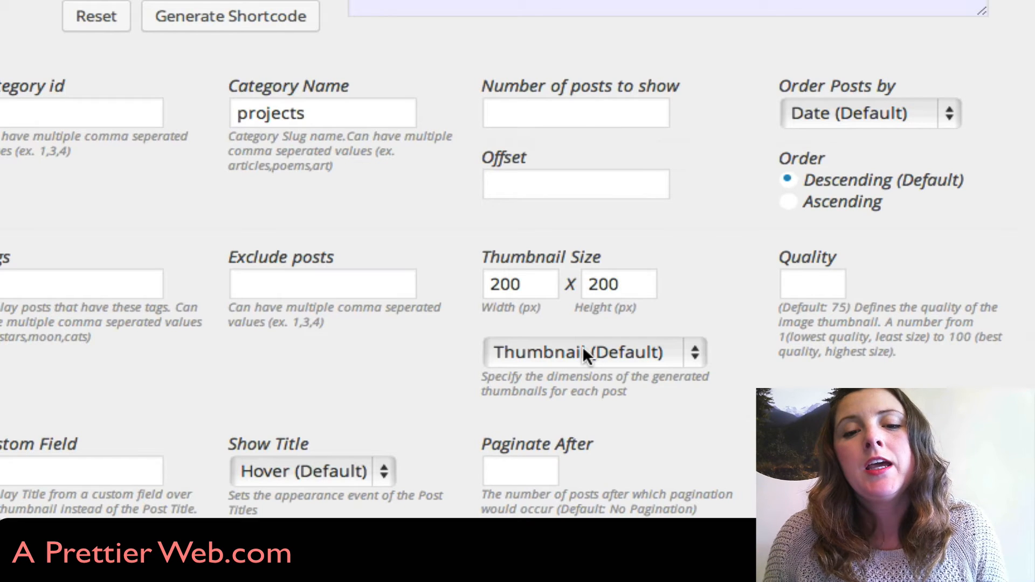
Review the thumbnail size presets and keep Thumbnail (Default) selected
click(593, 351)
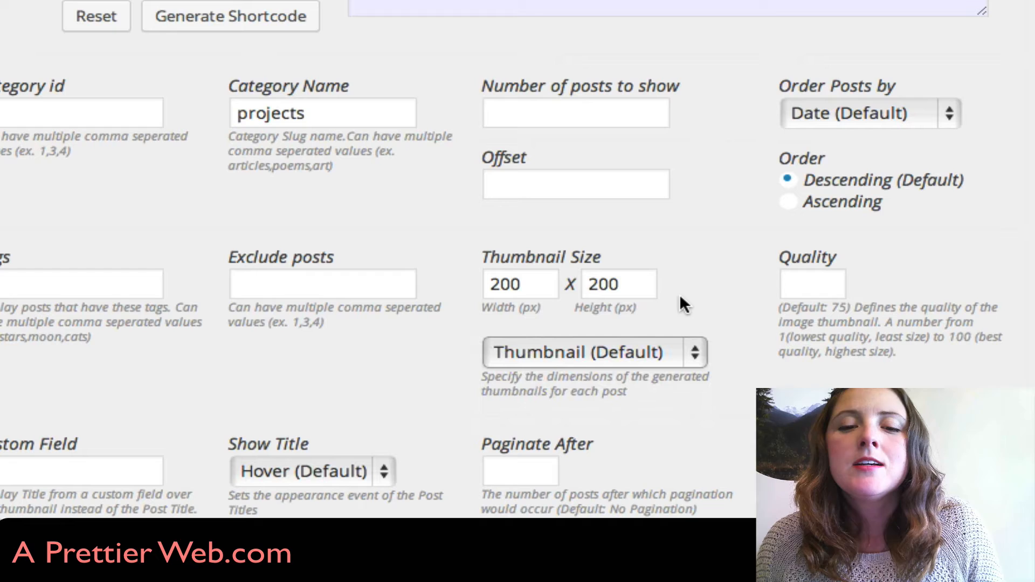
click(521, 285)
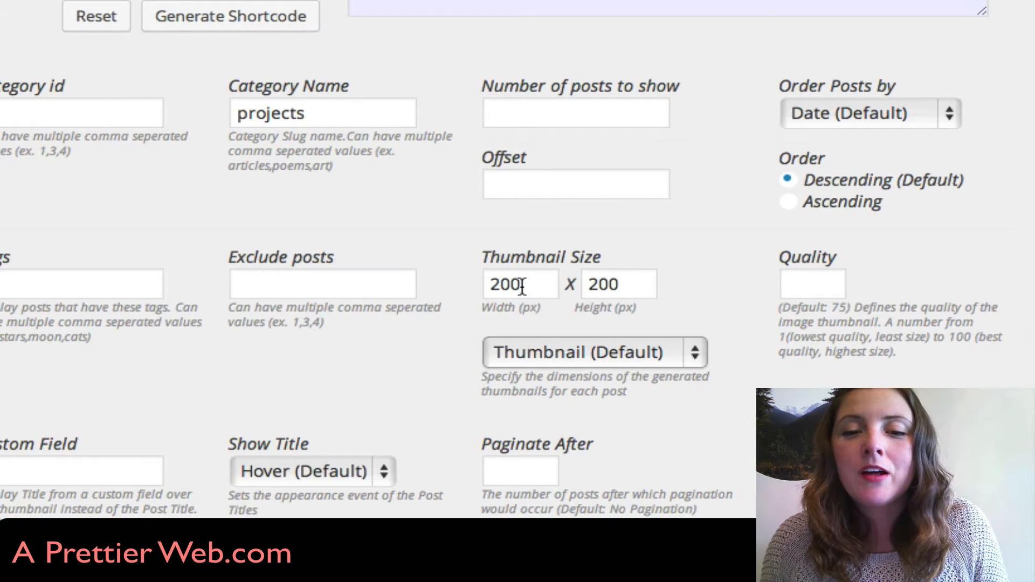
mouse_move(521, 353)
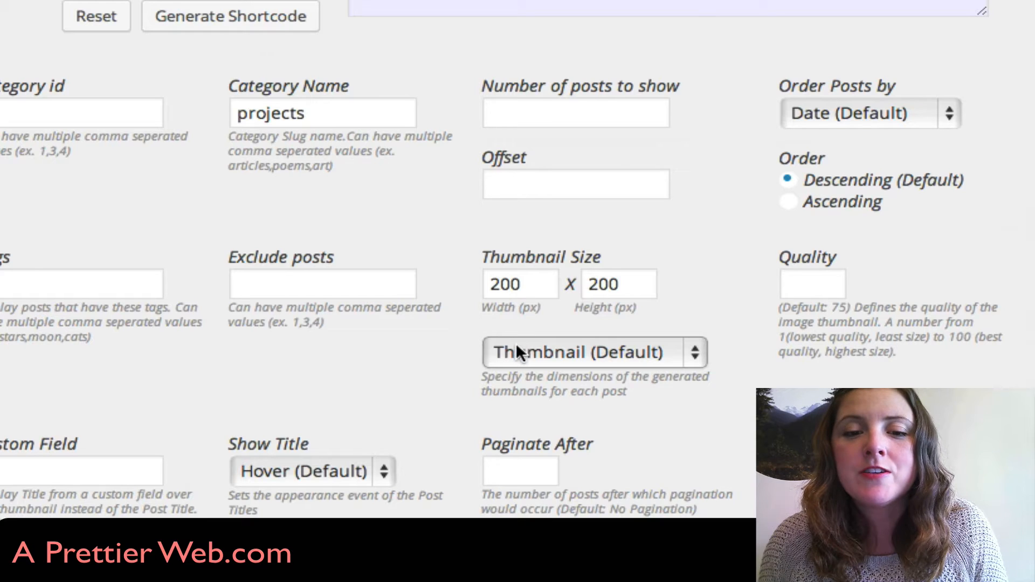
click(593, 352)
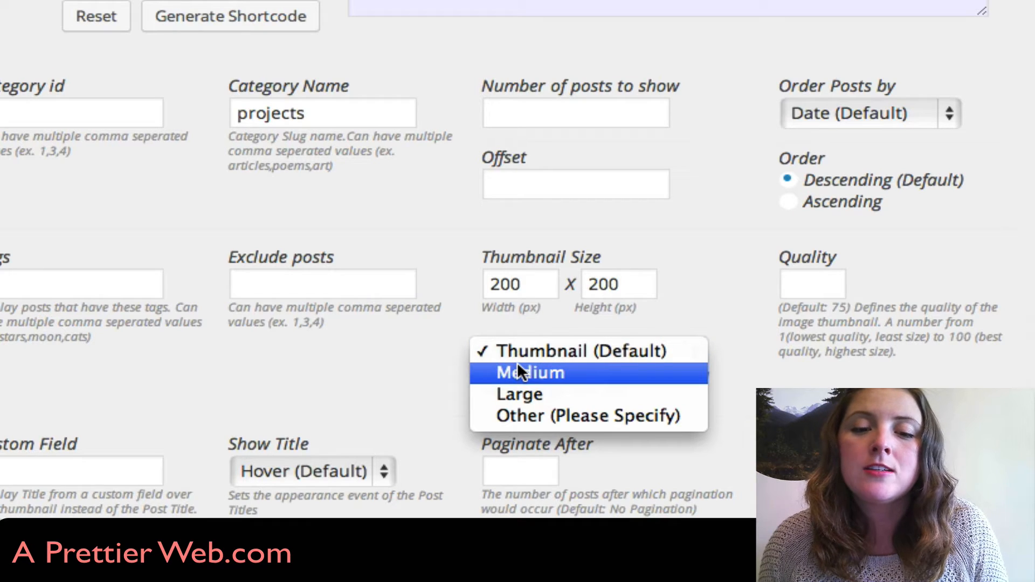
click(575, 352)
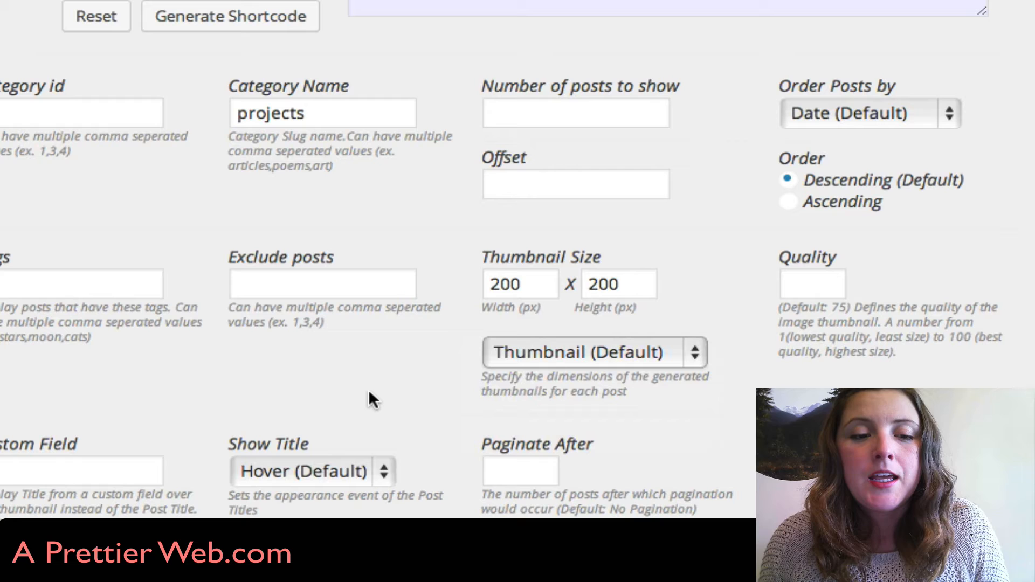
mouse_move(446, 388)
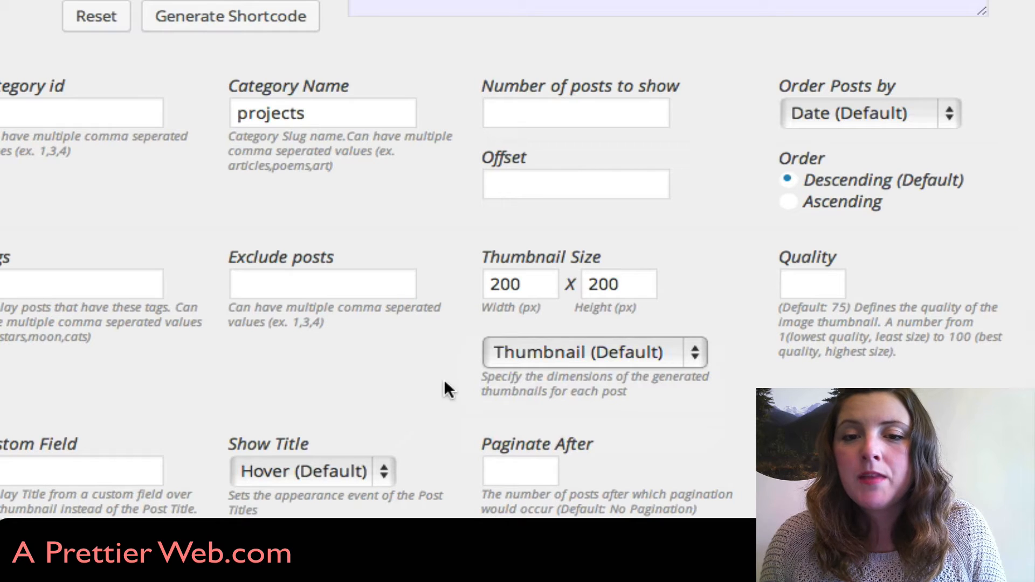
mouse_move(337, 248)
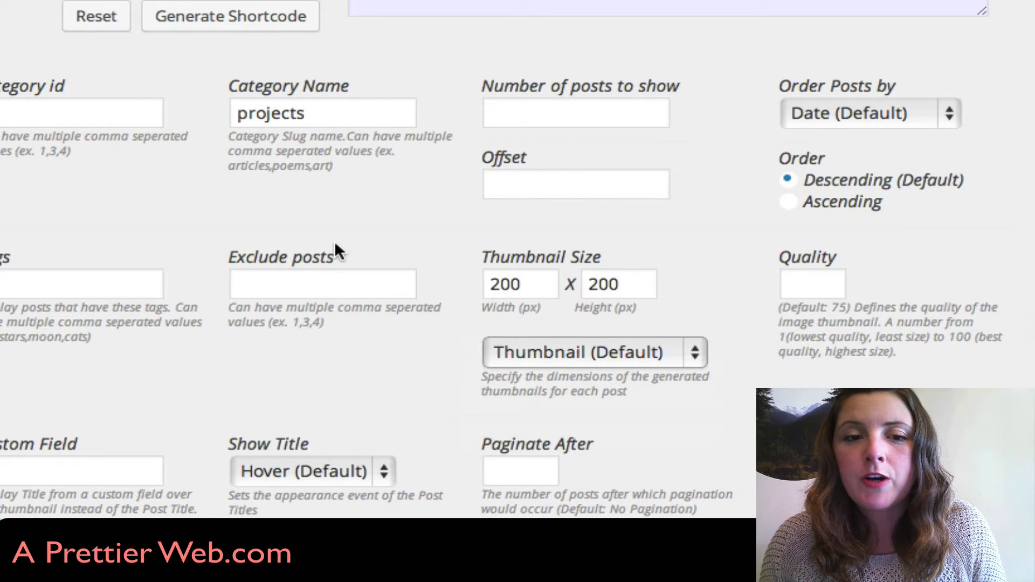
mouse_move(362, 223)
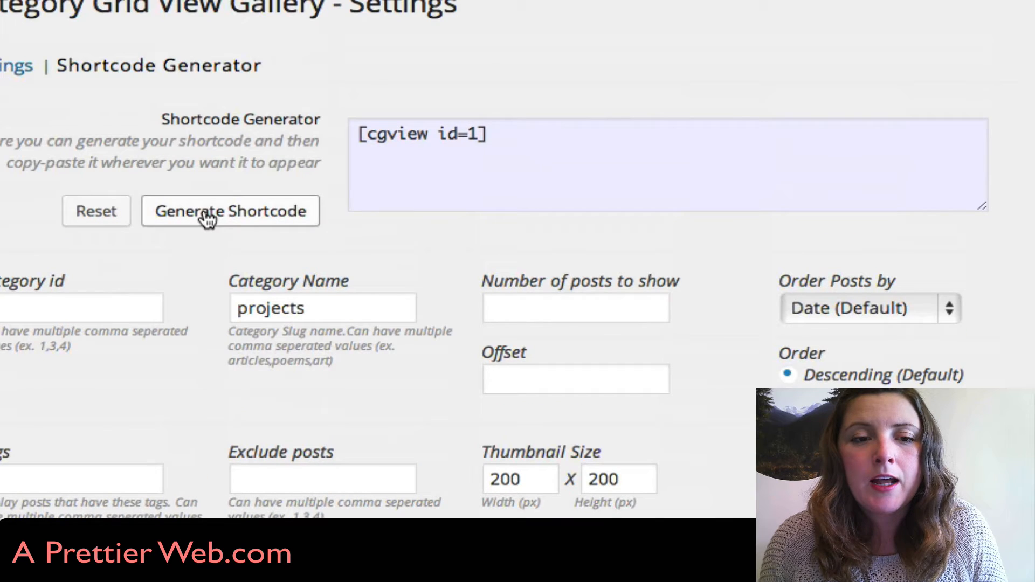
Generate the shortcode, trim it to [cgview name=projects size=200x200], and copy it
click(231, 211)
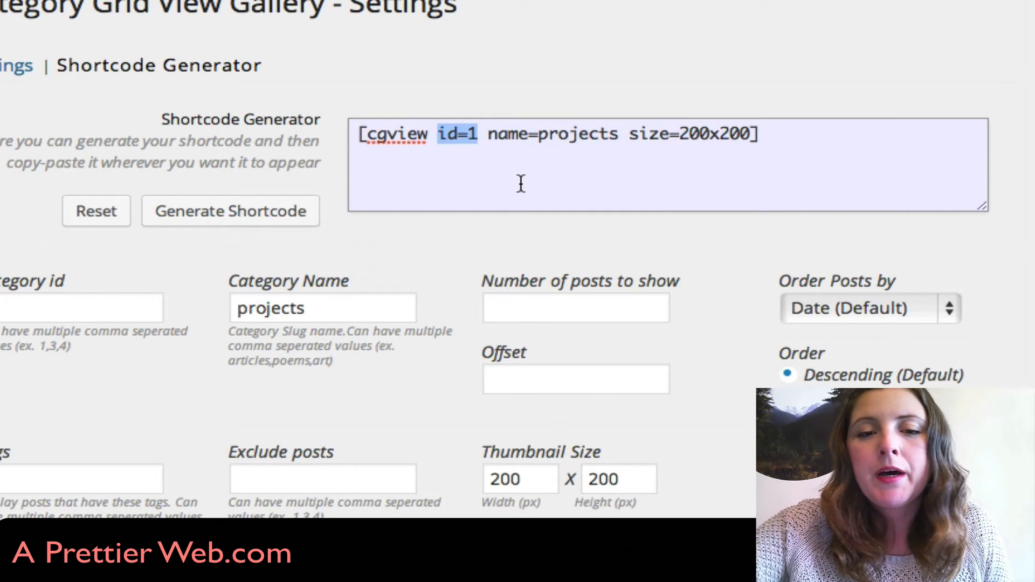
key(Delete)
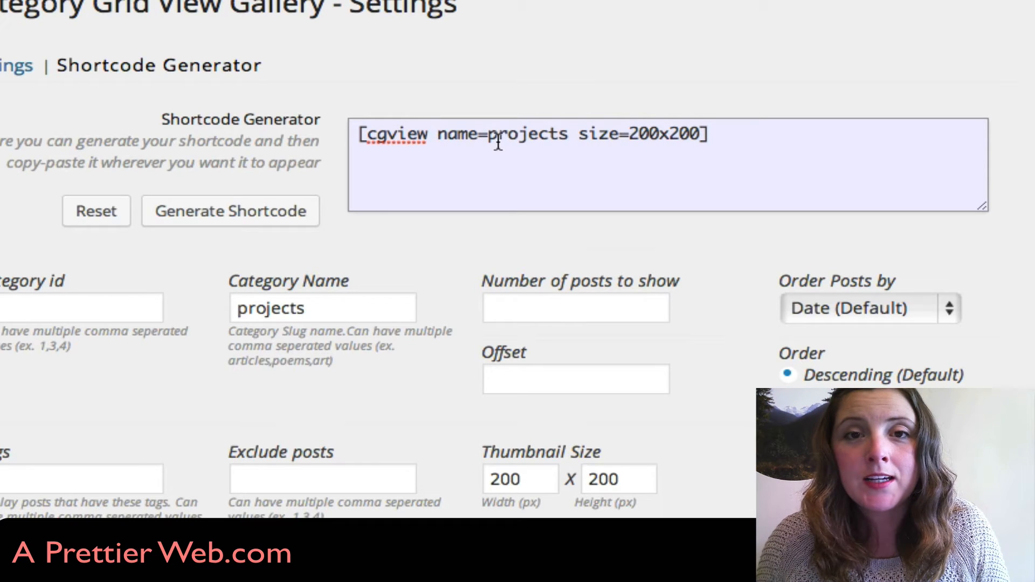
click(724, 135)
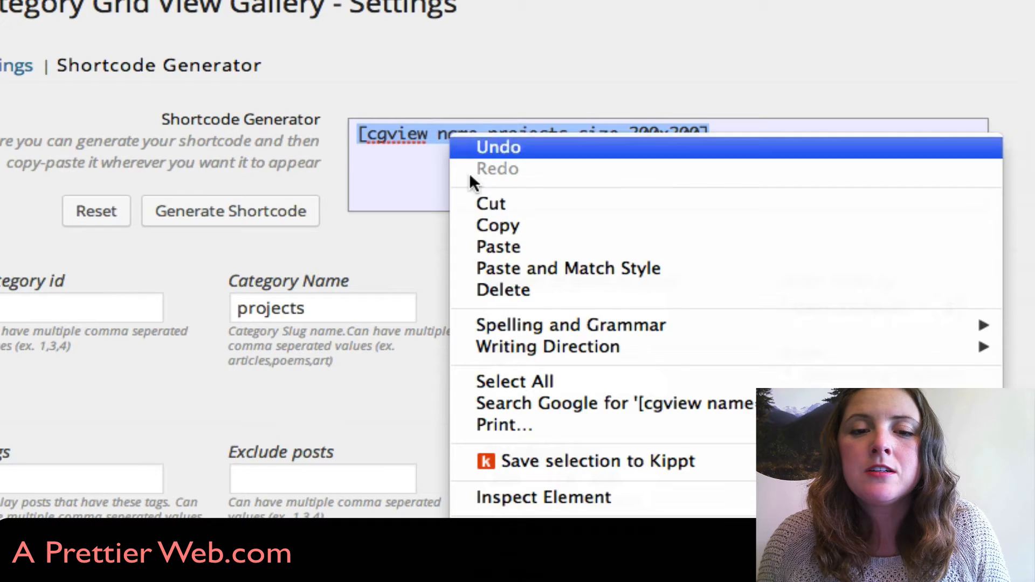
click(444, 188)
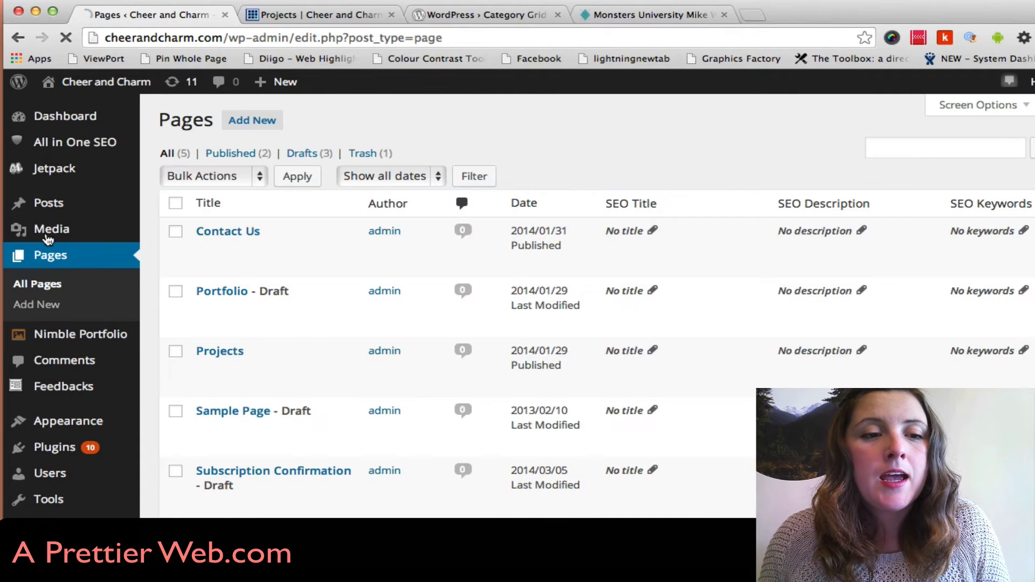
mouse_move(227, 231)
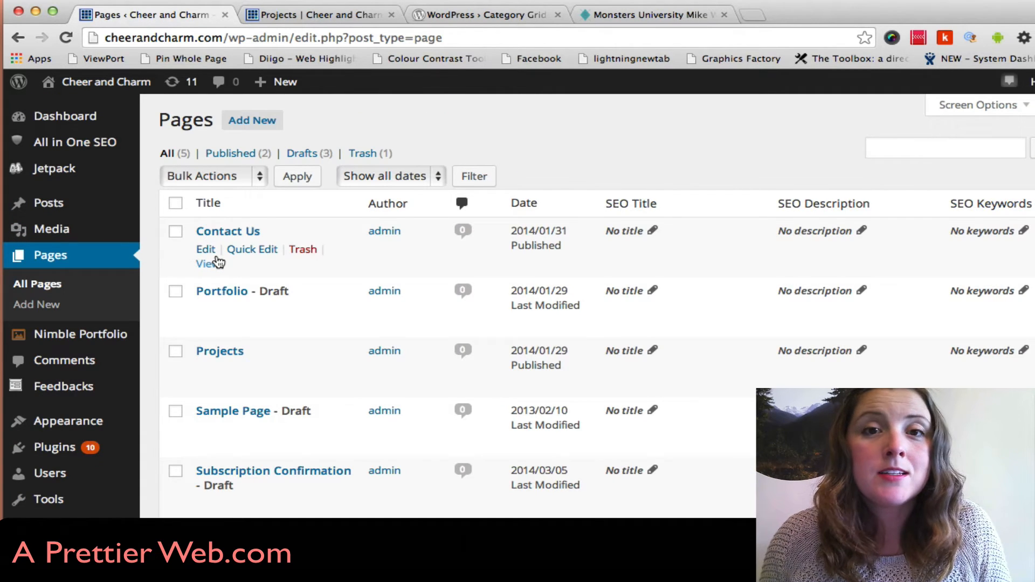
Edit the Projects page and paste [cgview name=projects size=200x200] into its body
scroll(down, 3)
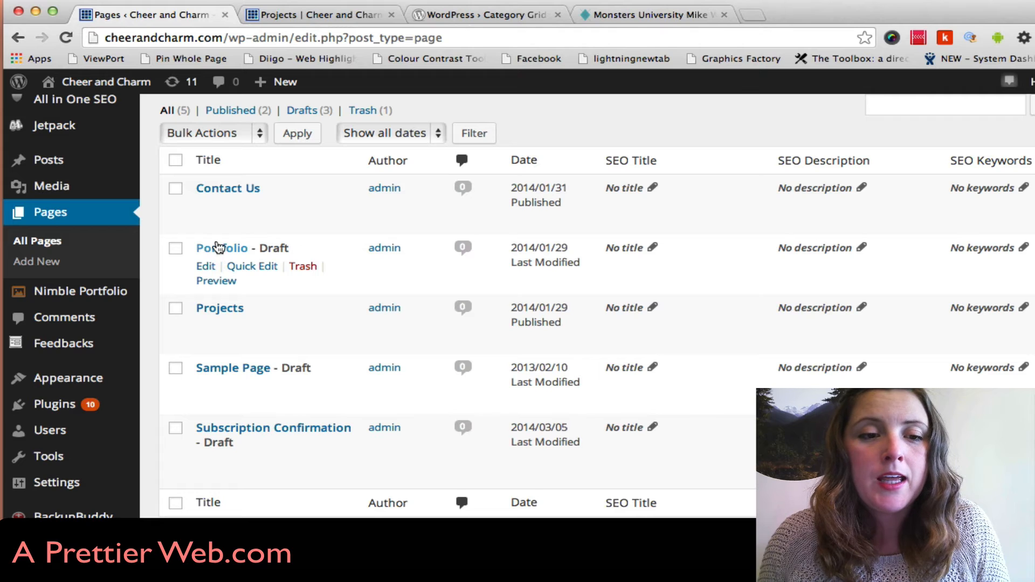
mouse_move(206, 328)
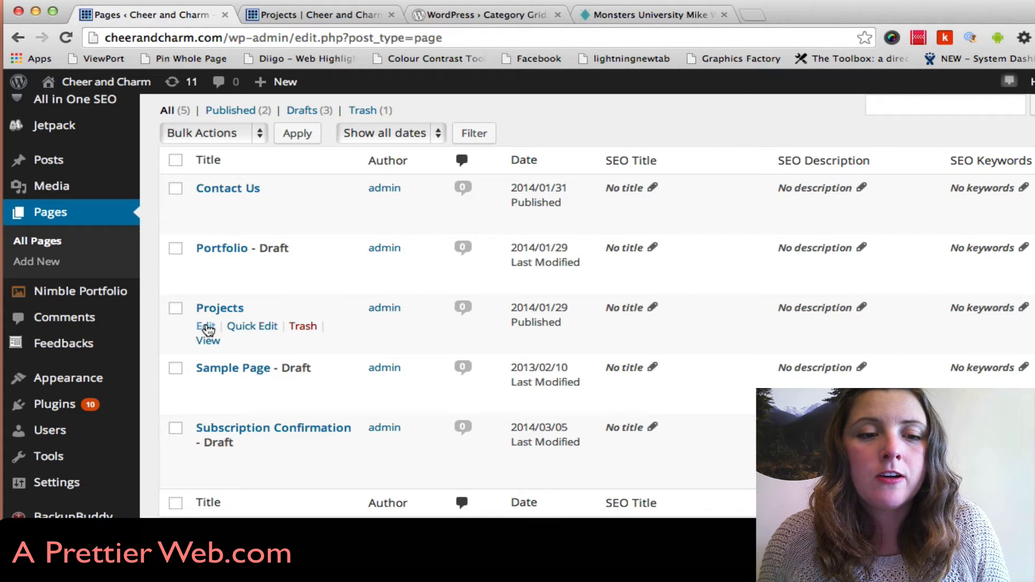
click(205, 326)
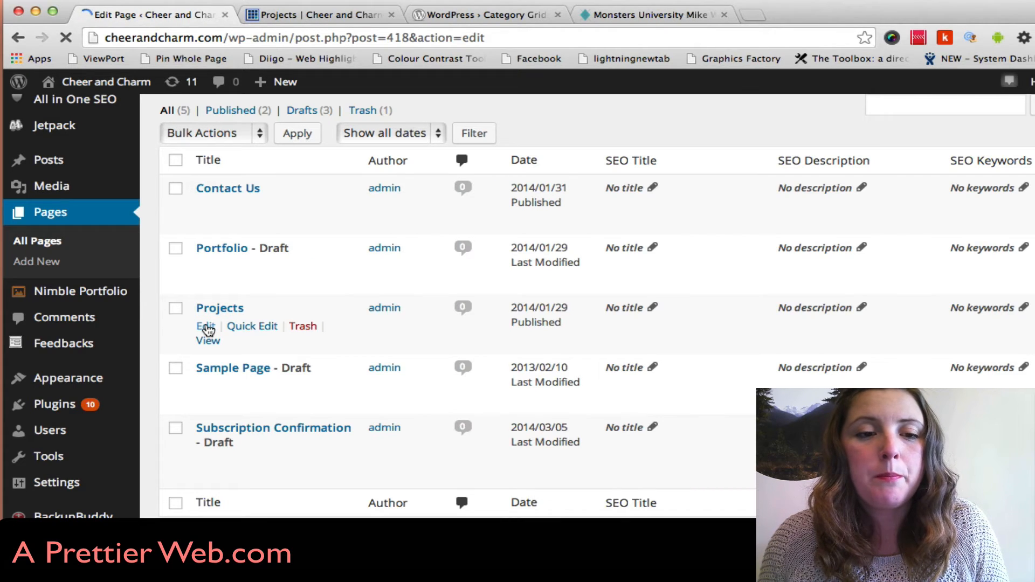
click(205, 325)
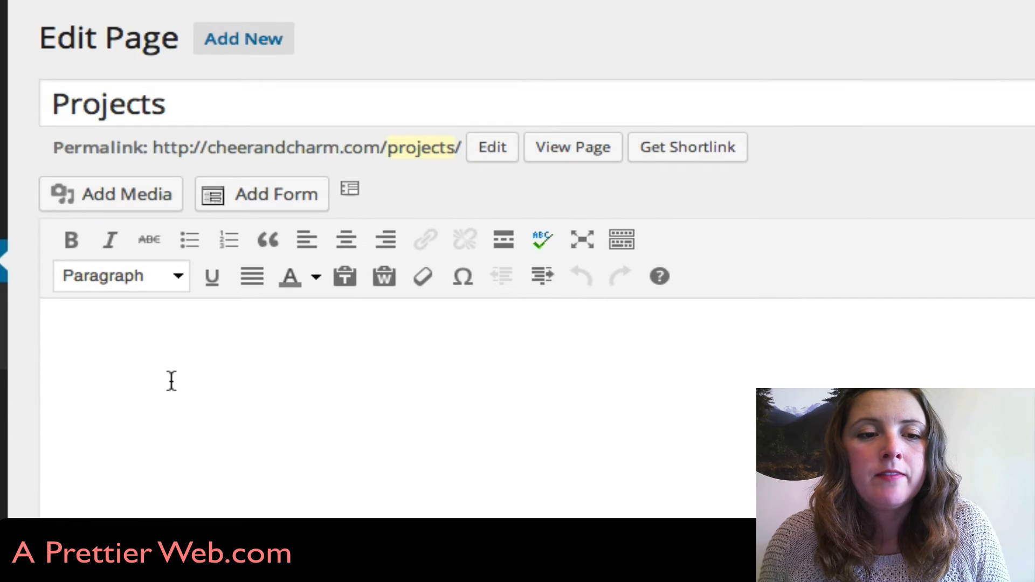
text([cgview name=projects size=200x200])
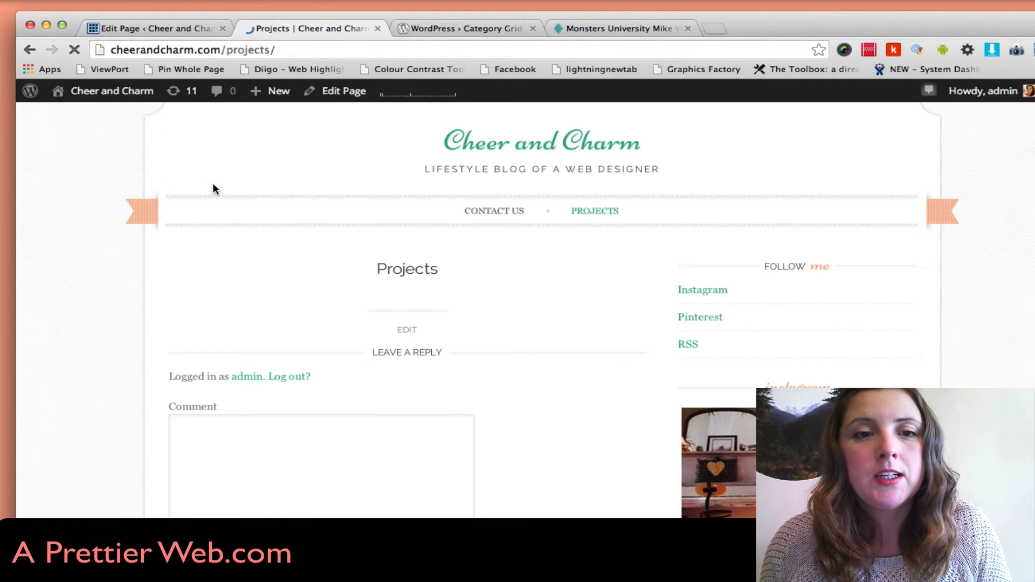
scroll(down, 3)
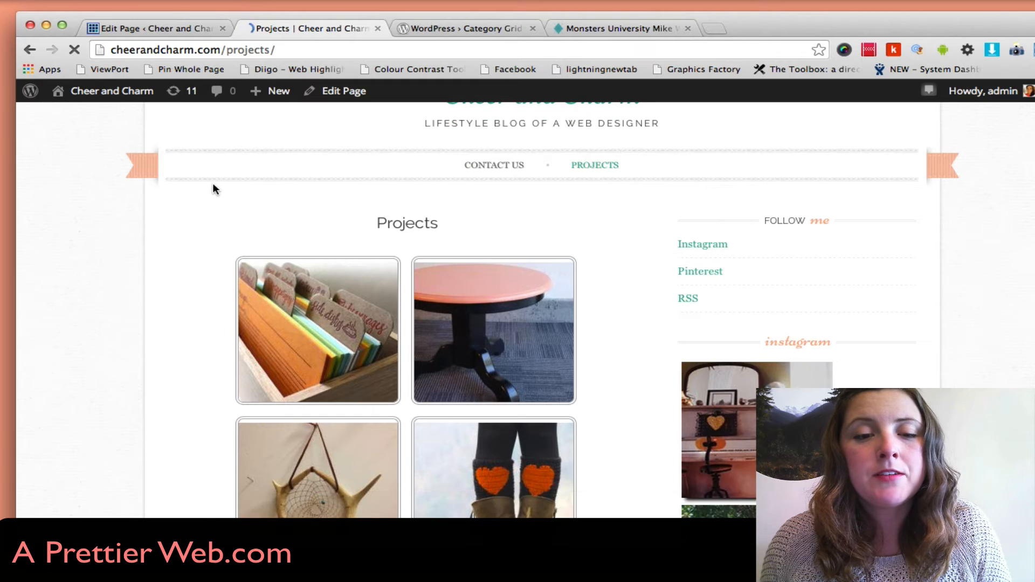
scroll(down, 3)
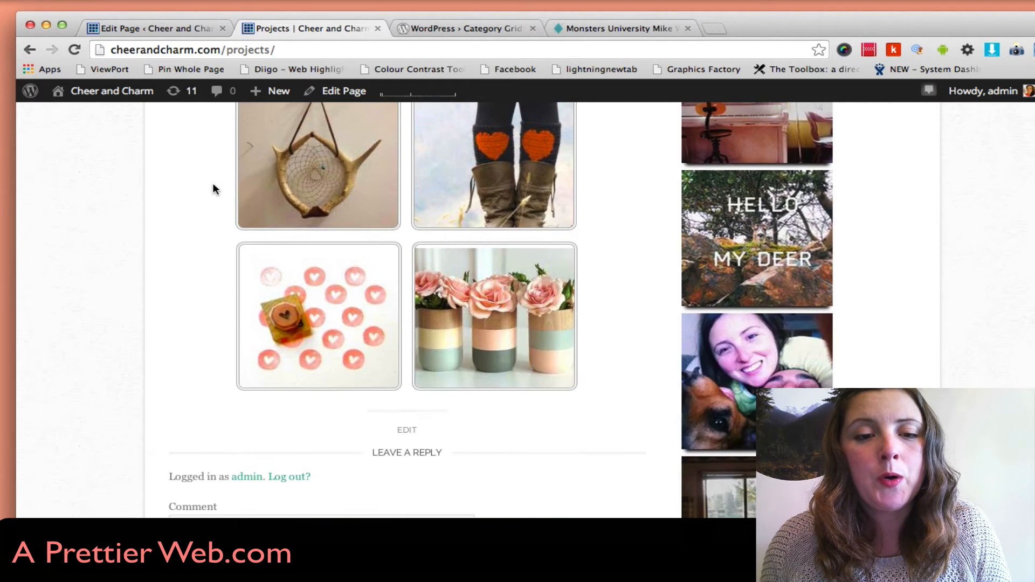
scroll(up, 3)
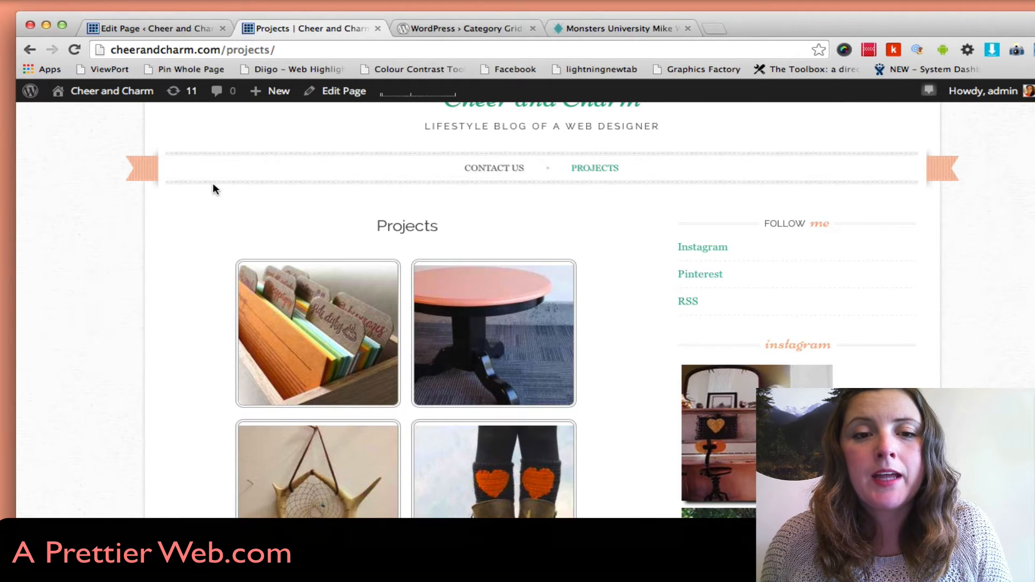
scroll(down, 3)
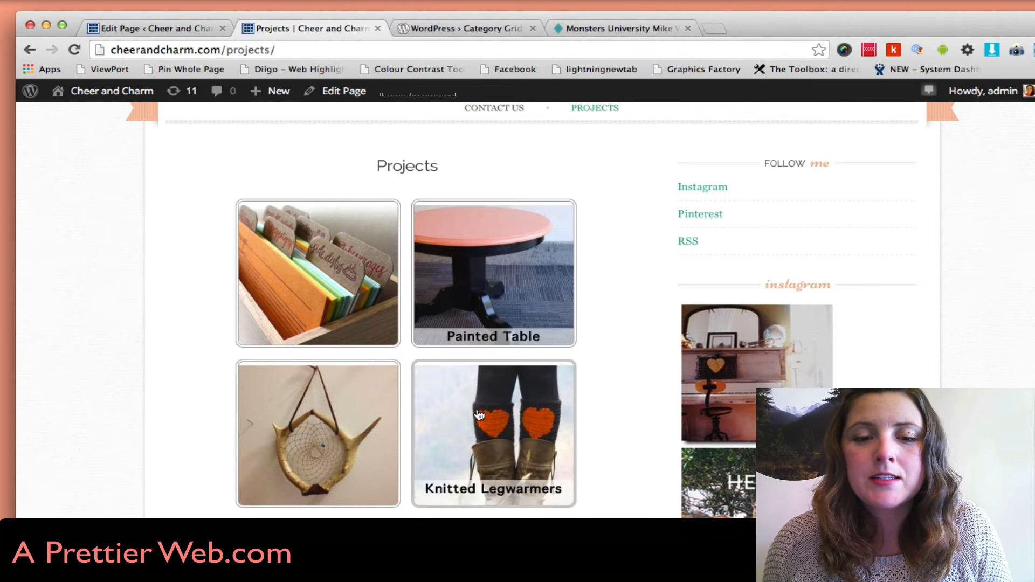
scroll(down, 3)
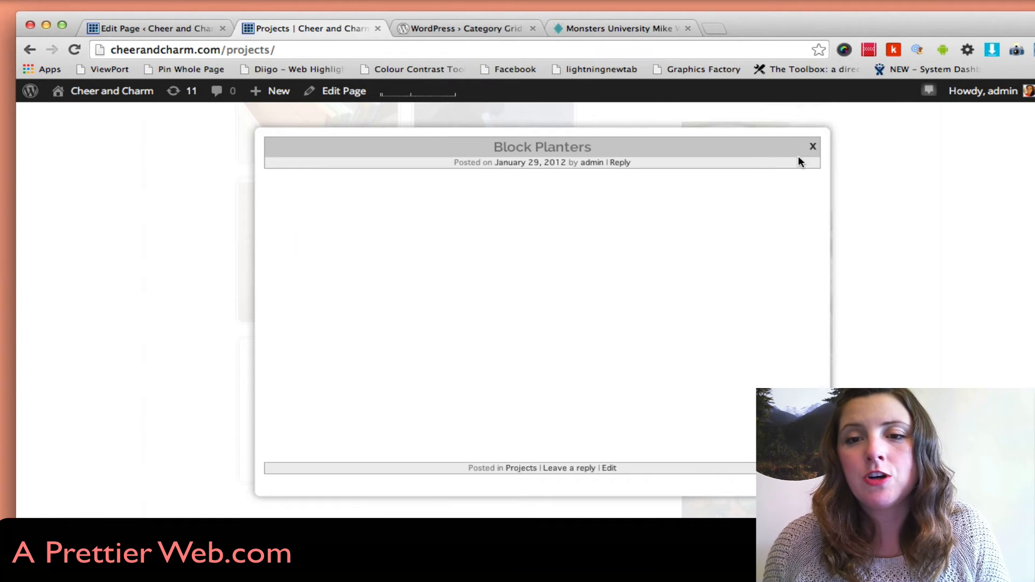
click(814, 146)
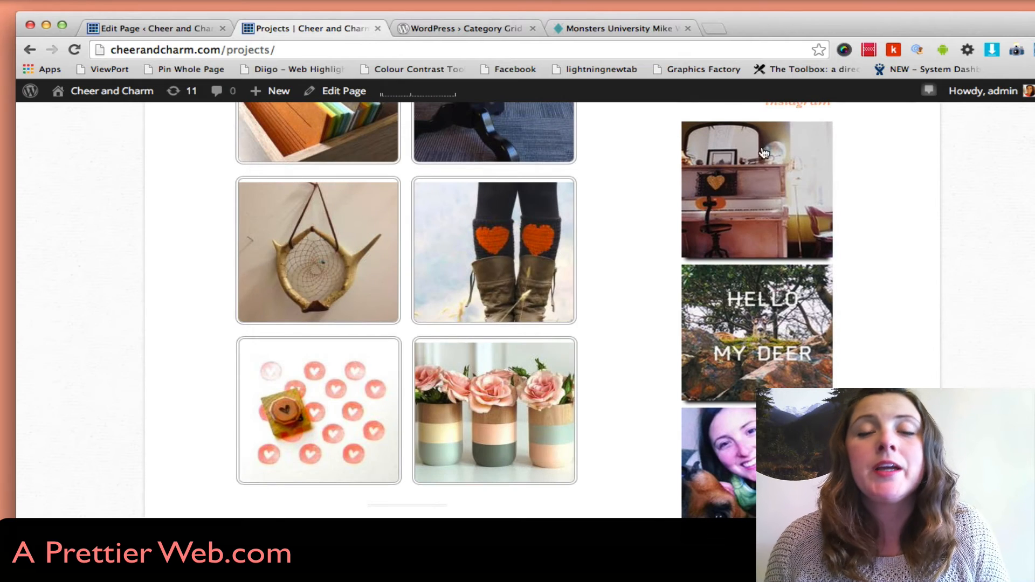
mouse_move(490, 291)
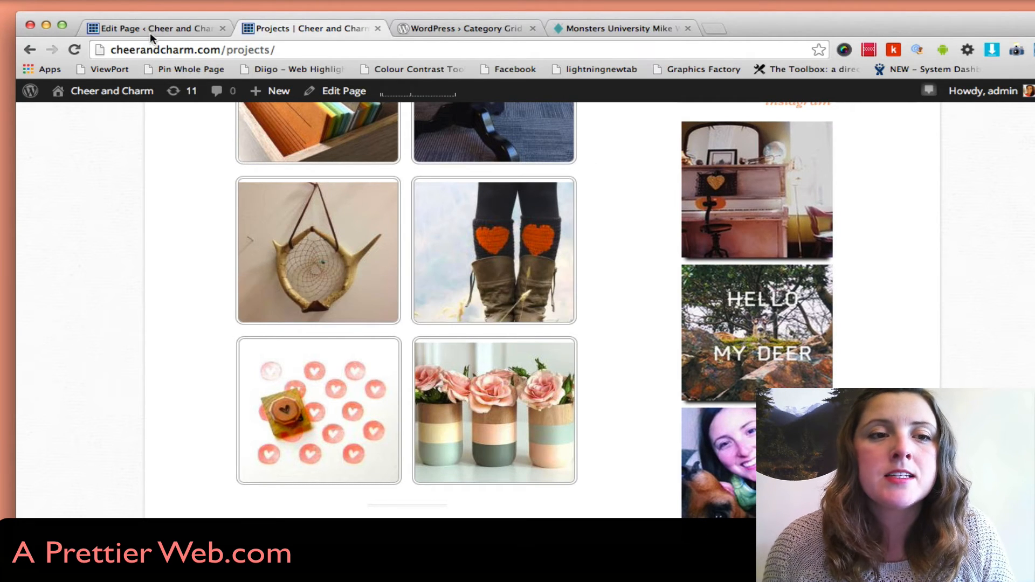
Return to the dashboard and reopen the Category Grid View Gallery Shortcode Generator
click(156, 28)
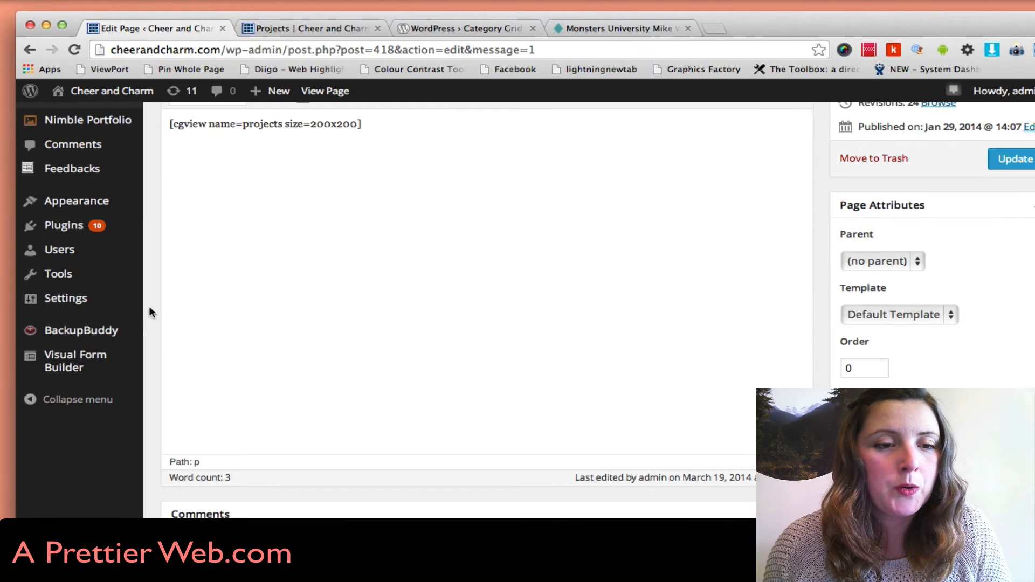
mouse_move(81, 331)
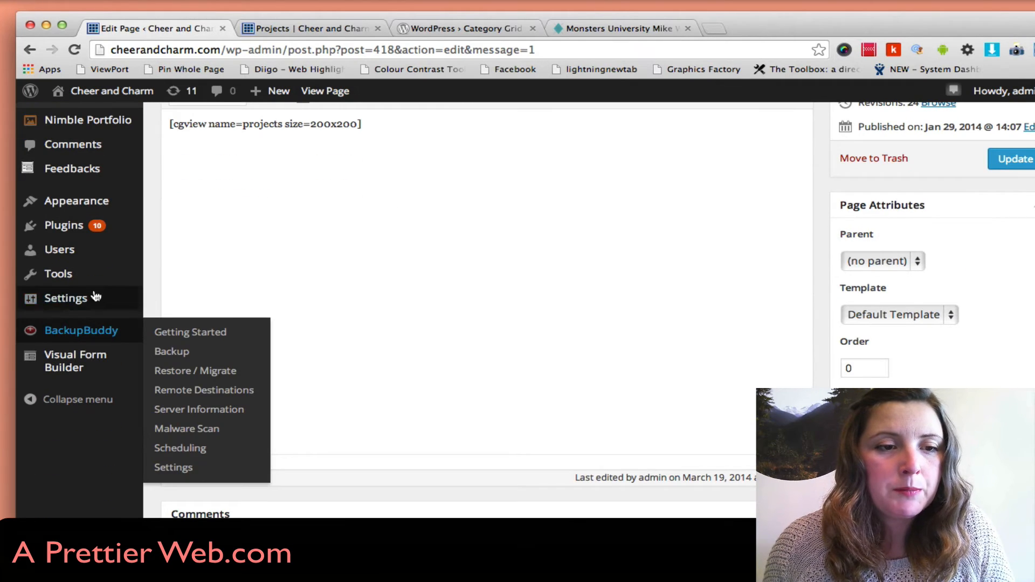
click(66, 297)
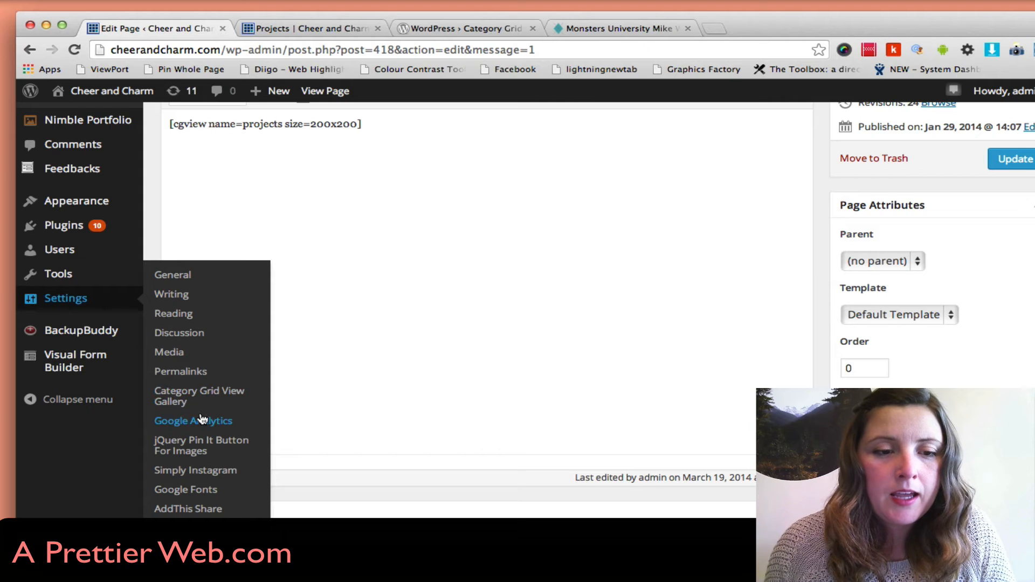
click(199, 395)
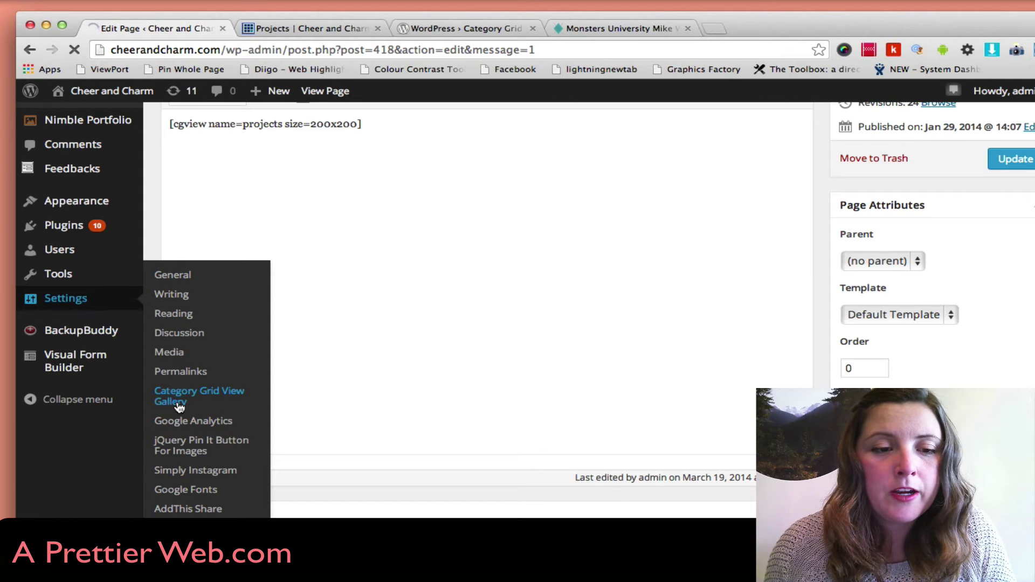
click(198, 396)
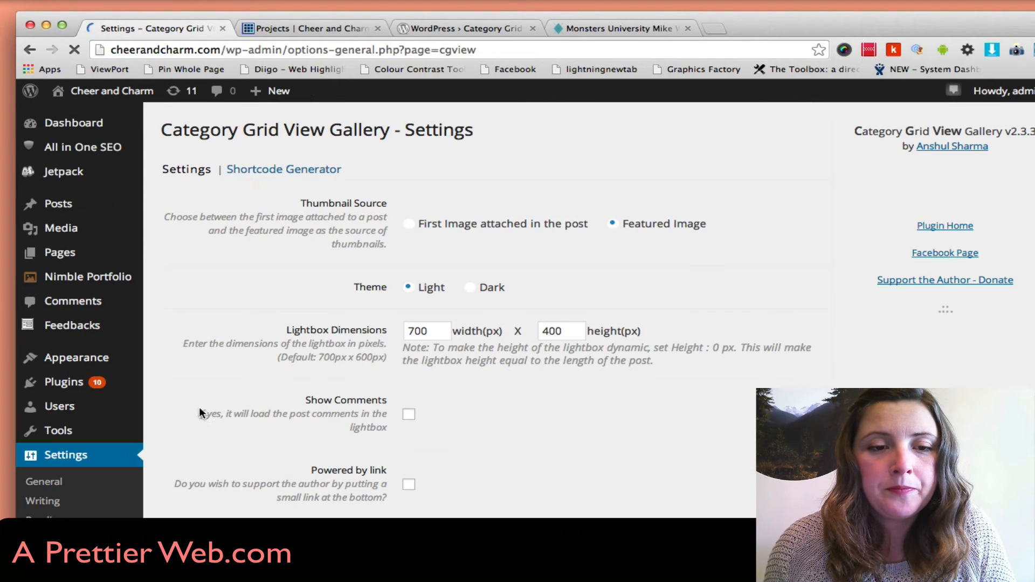
click(283, 169)
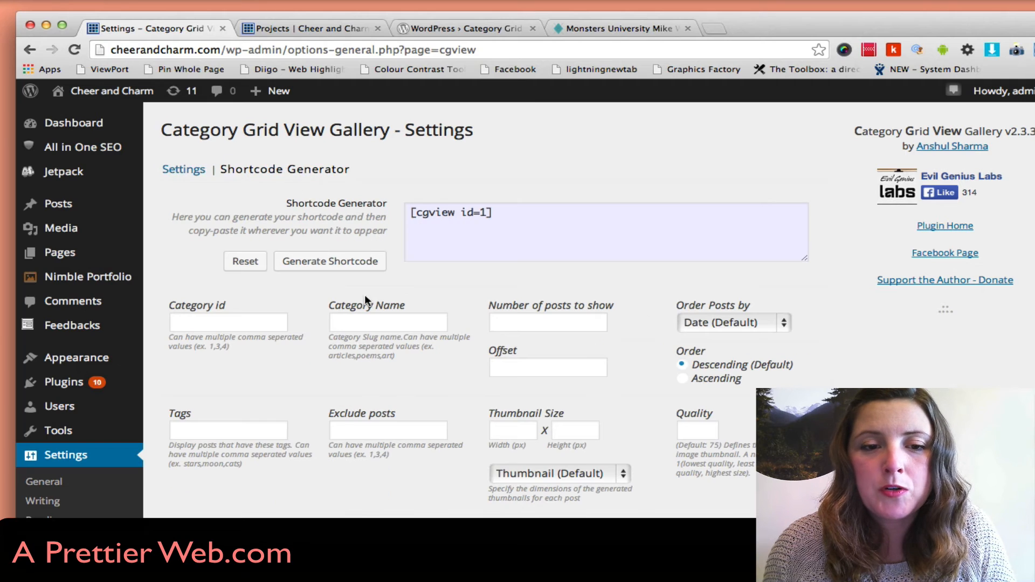
Generate [cgview name=projects size=200x200 lightbox=0] and return to the live Projects page
text(project)
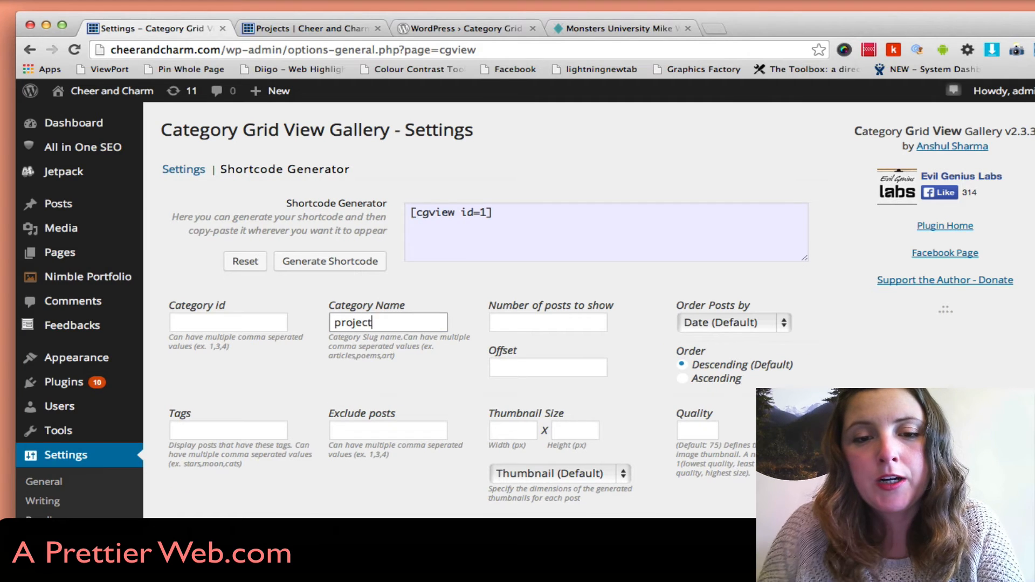
text(20)
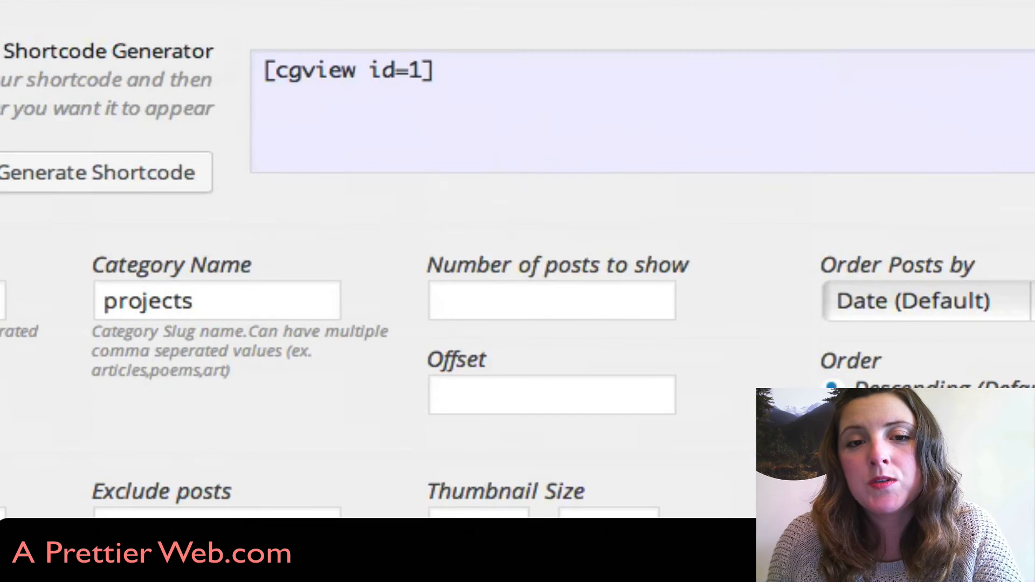
click(102, 171)
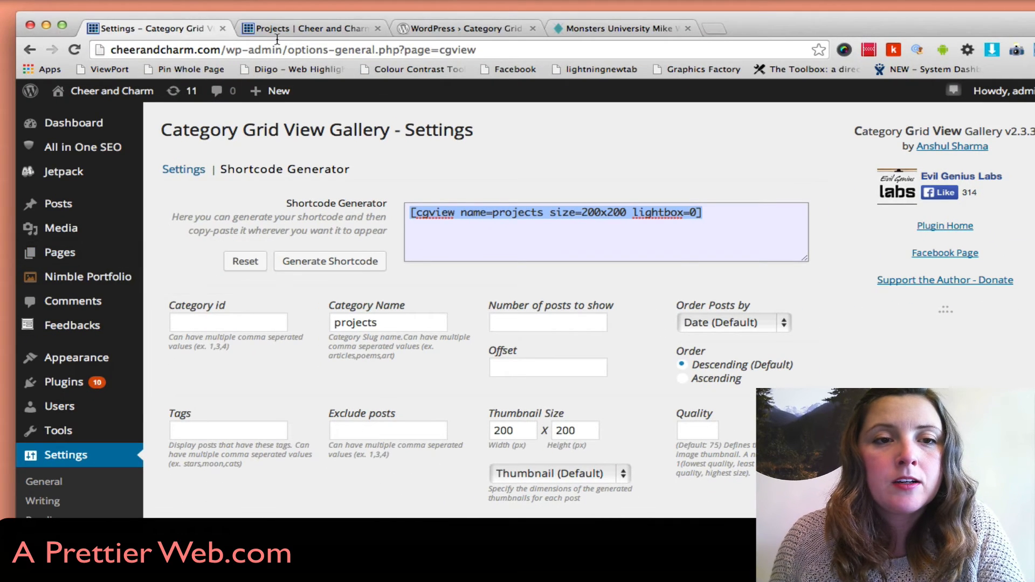
click(310, 28)
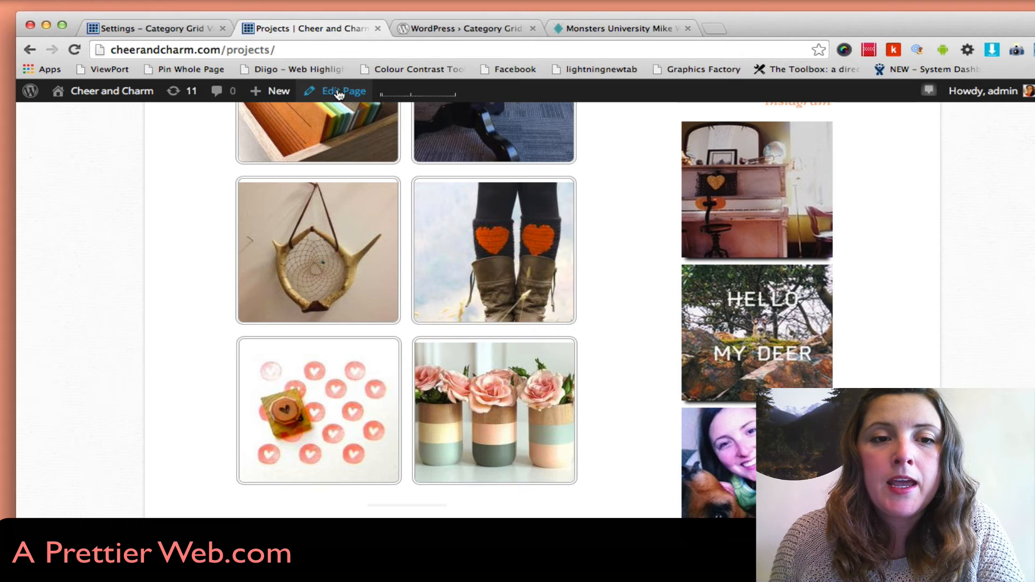
Append lightbox=0 to the Projects page shortcode, update the page and view it live
click(339, 90)
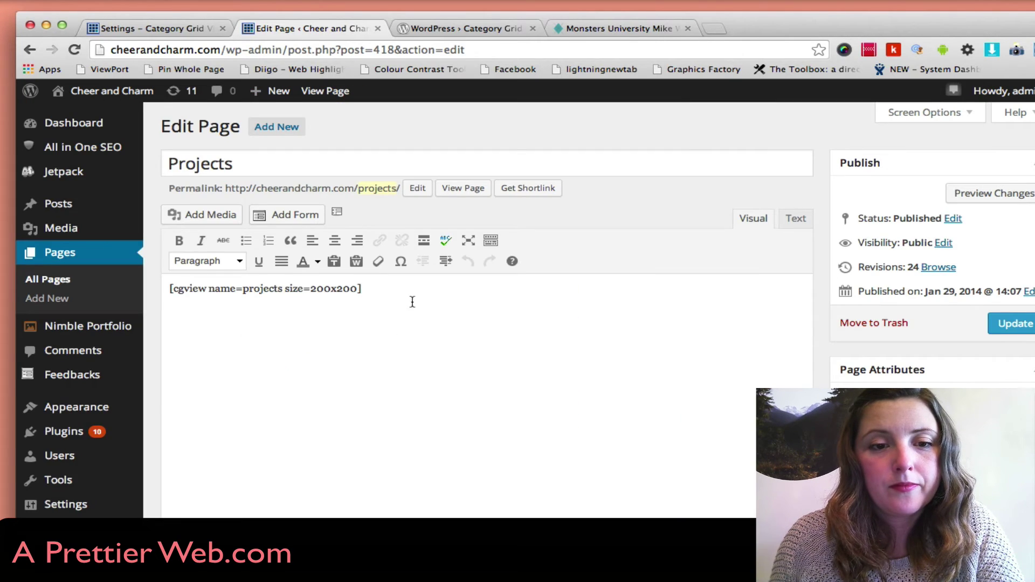
text(lightbox=0)
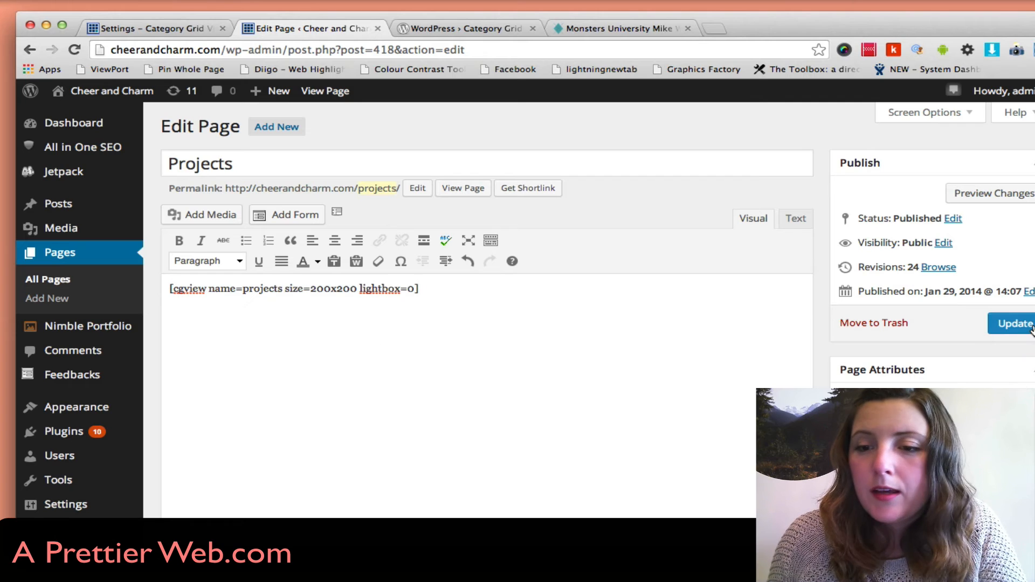
click(1014, 324)
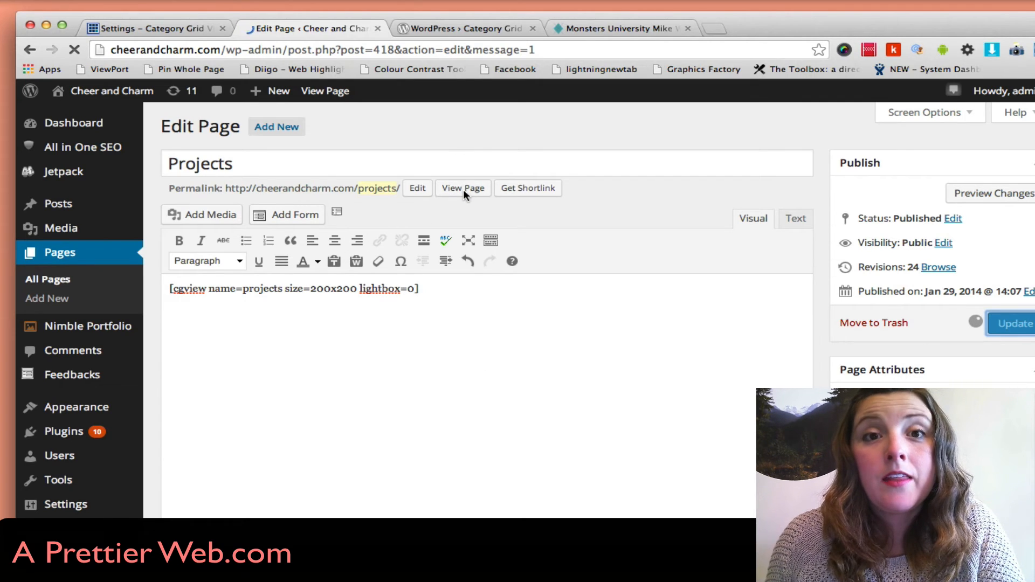
click(1016, 323)
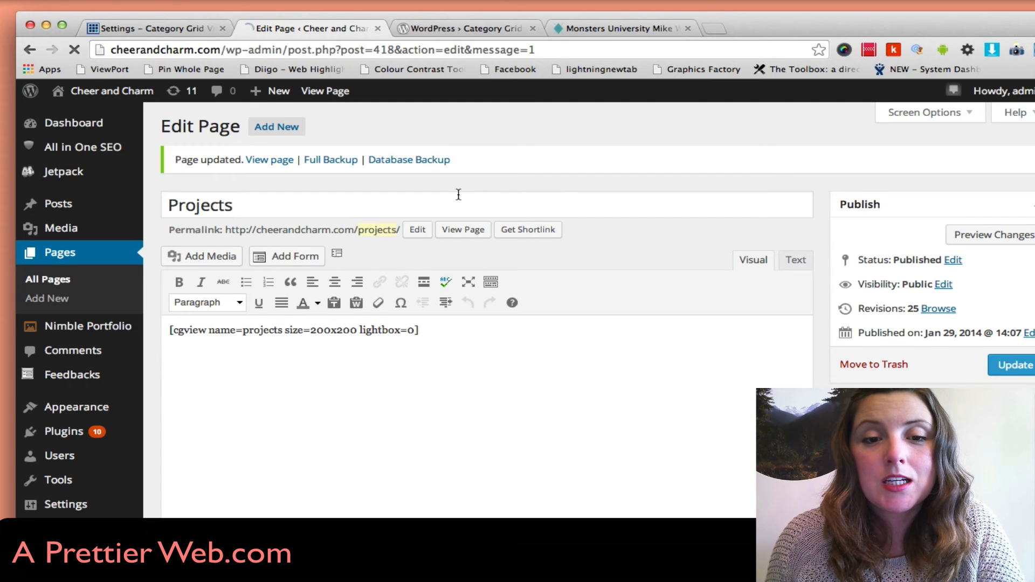
click(462, 230)
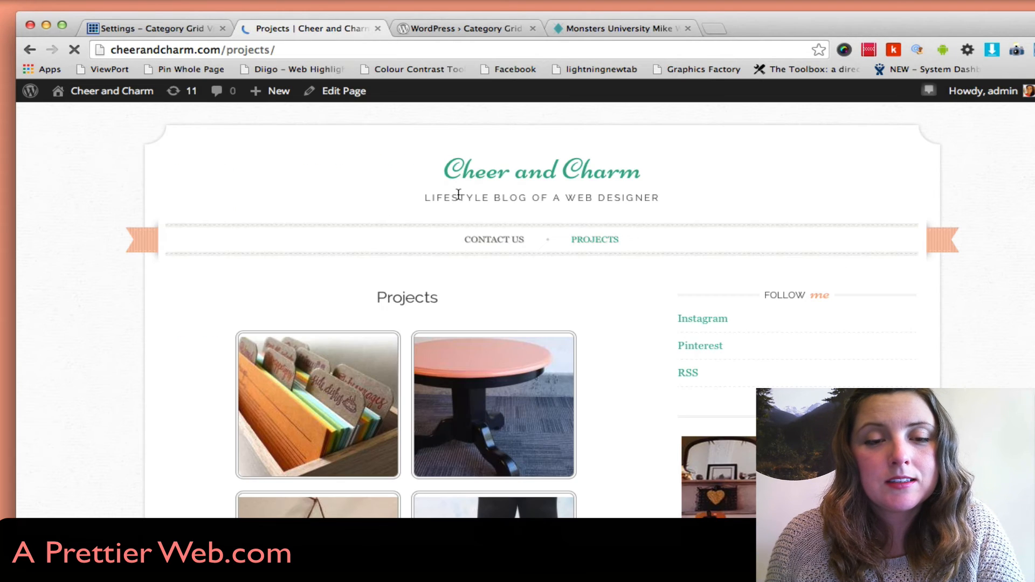
Open the Dreamcatchers post from the Projects grid, then return to the plugin directory page
scroll(down, 3)
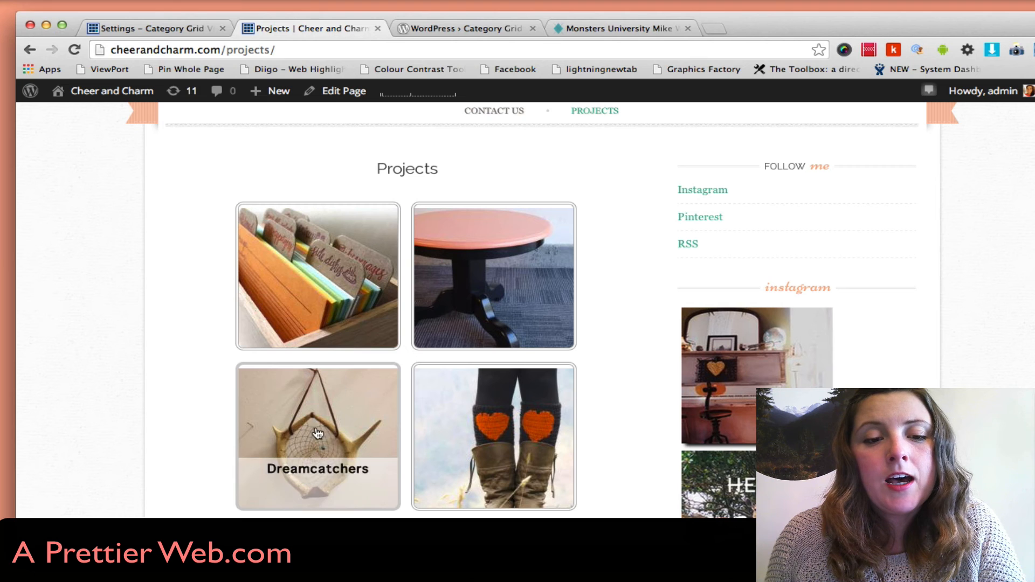
click(317, 434)
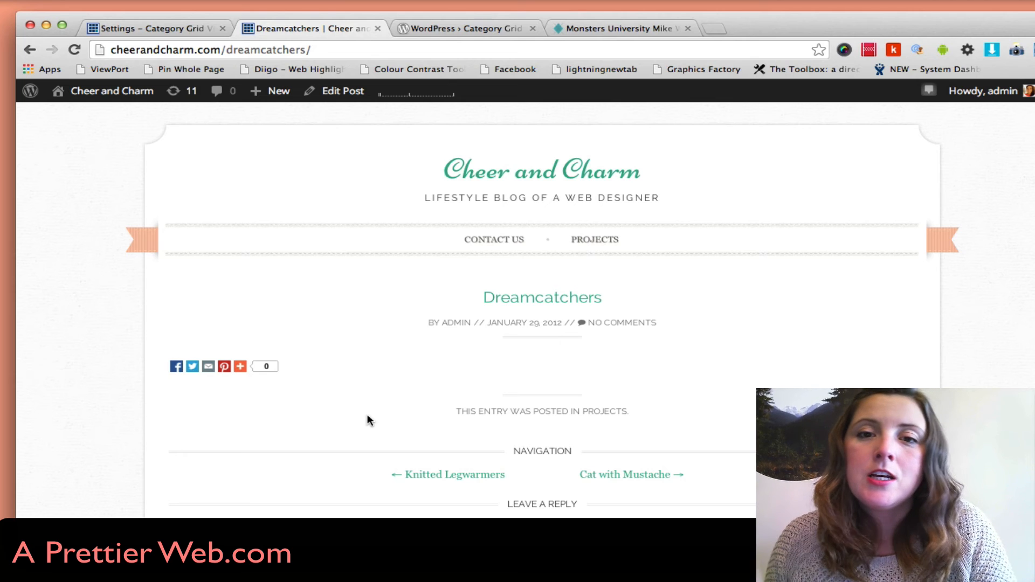
click(468, 28)
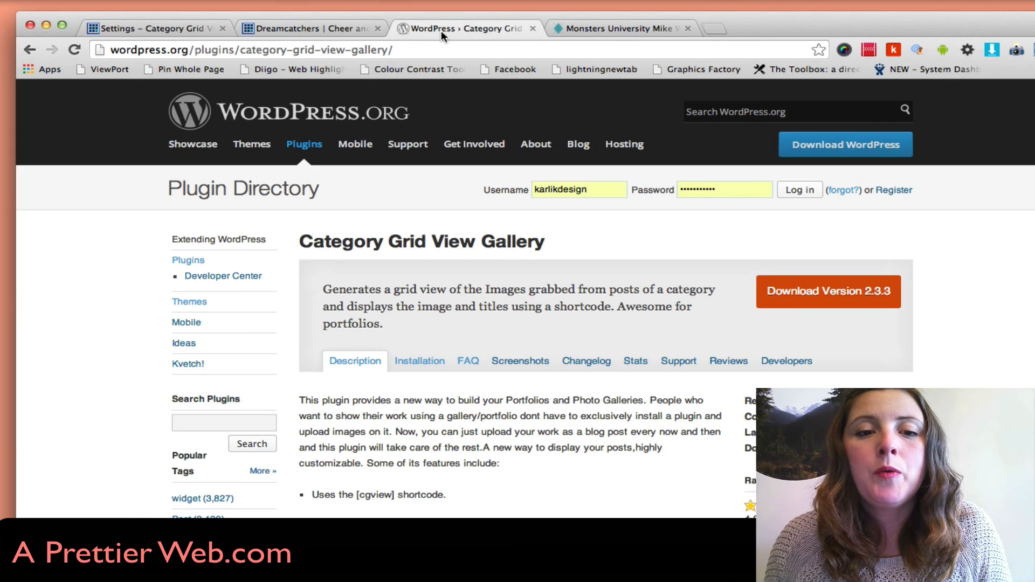
Switch to 1dogwoof.com and browse up through its Homemade Gifts thumbnail grid for comparison
click(622, 28)
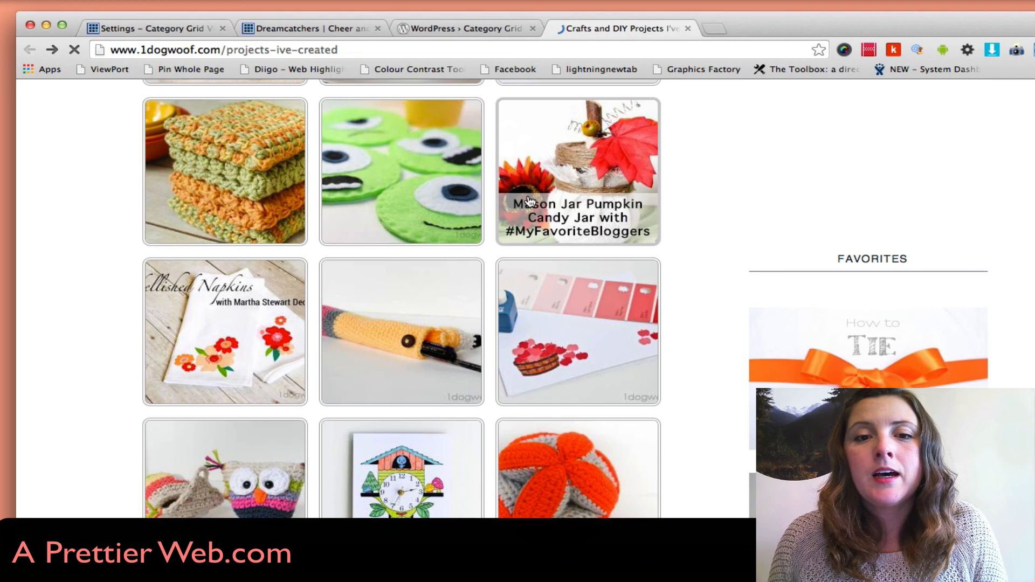
scroll(up, 3)
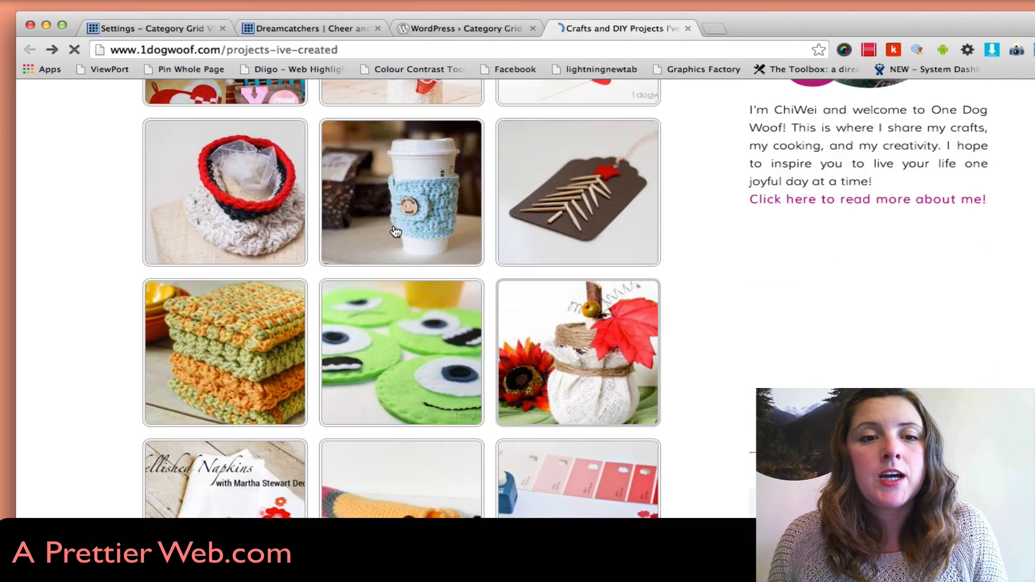
scroll(up, 3)
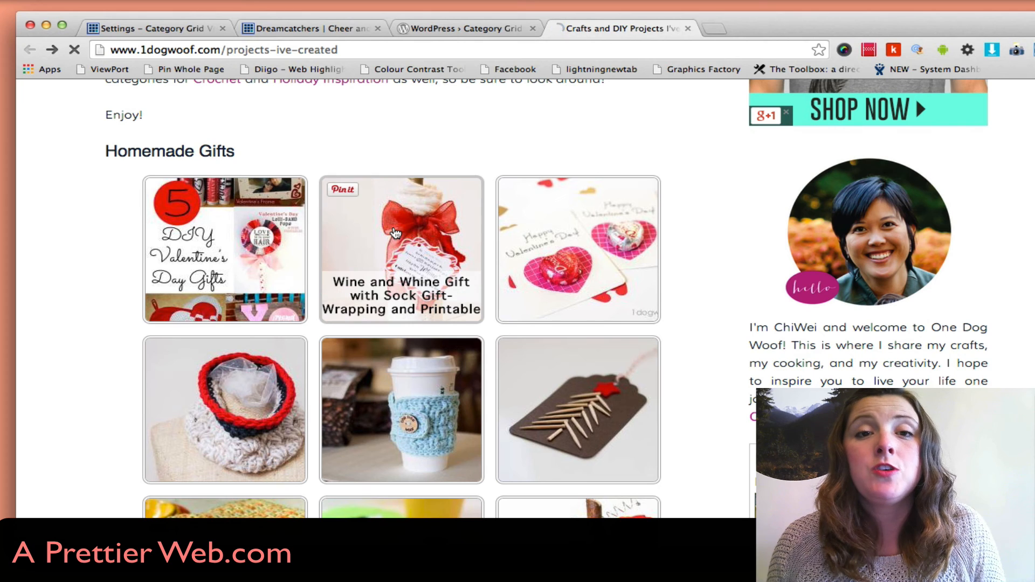
mouse_move(396, 230)
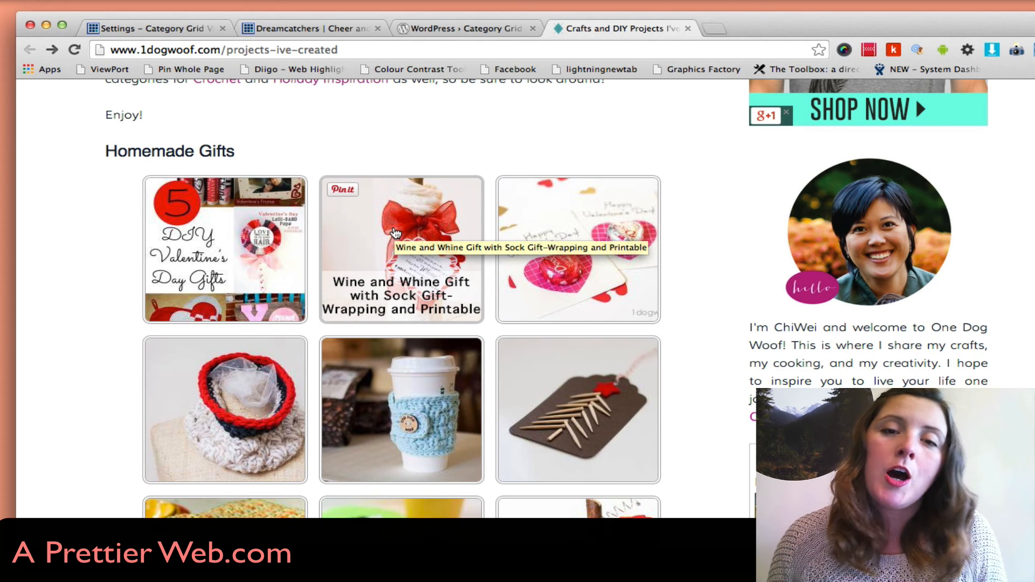